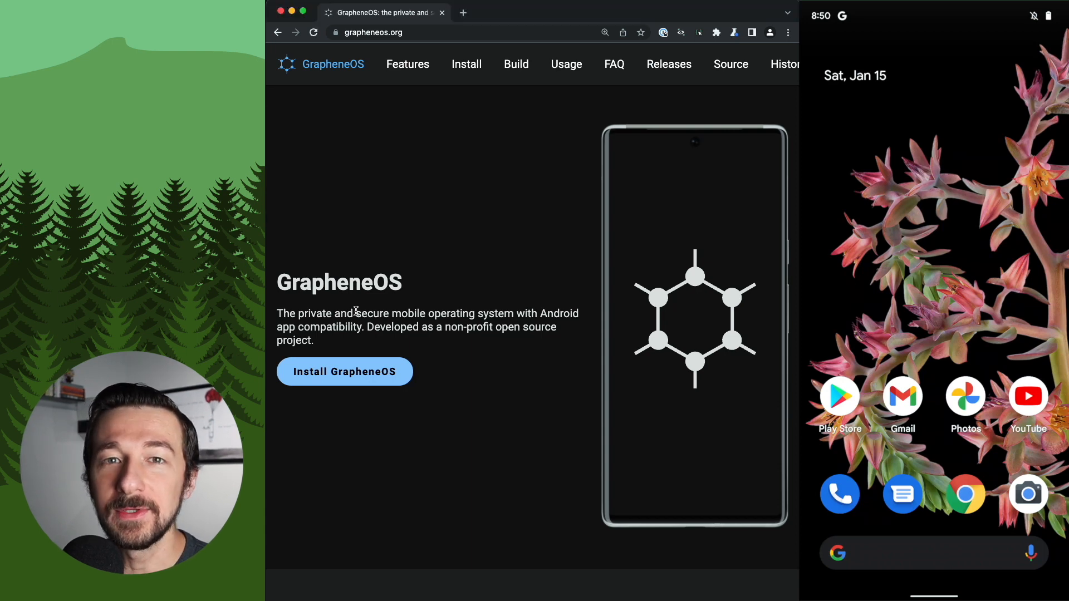
mouse_move(365, 395)
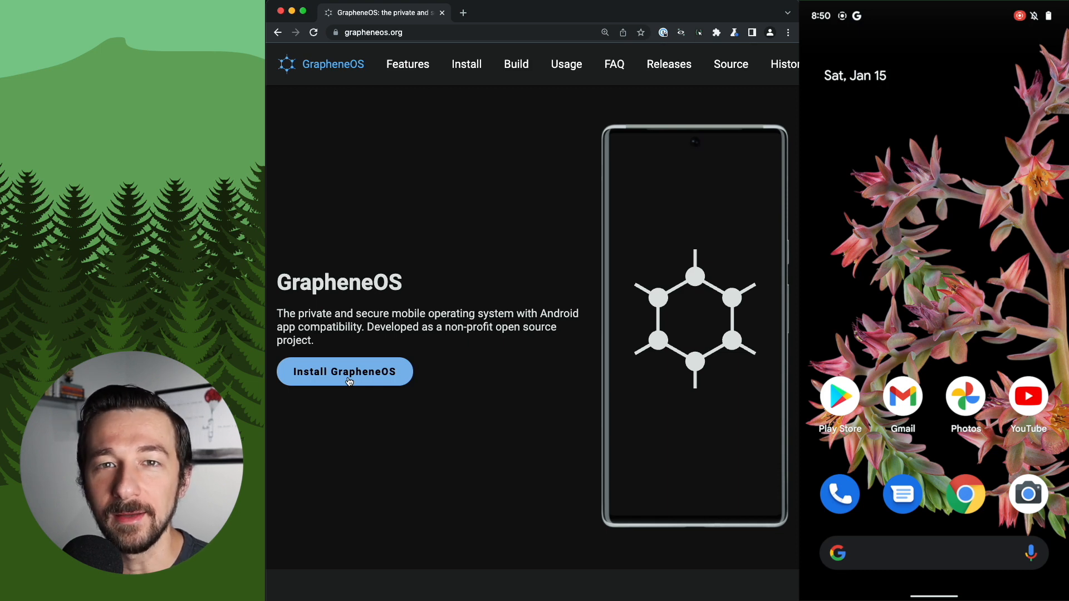
Go to the Install page on grapheneos.org from the homepage
click(344, 372)
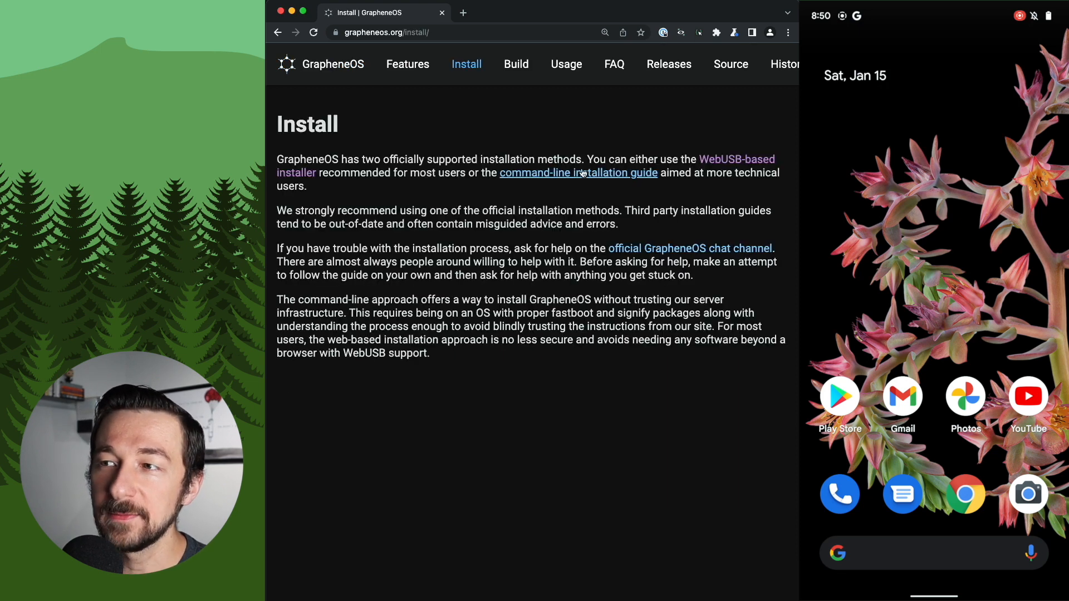
mouse_move(659, 190)
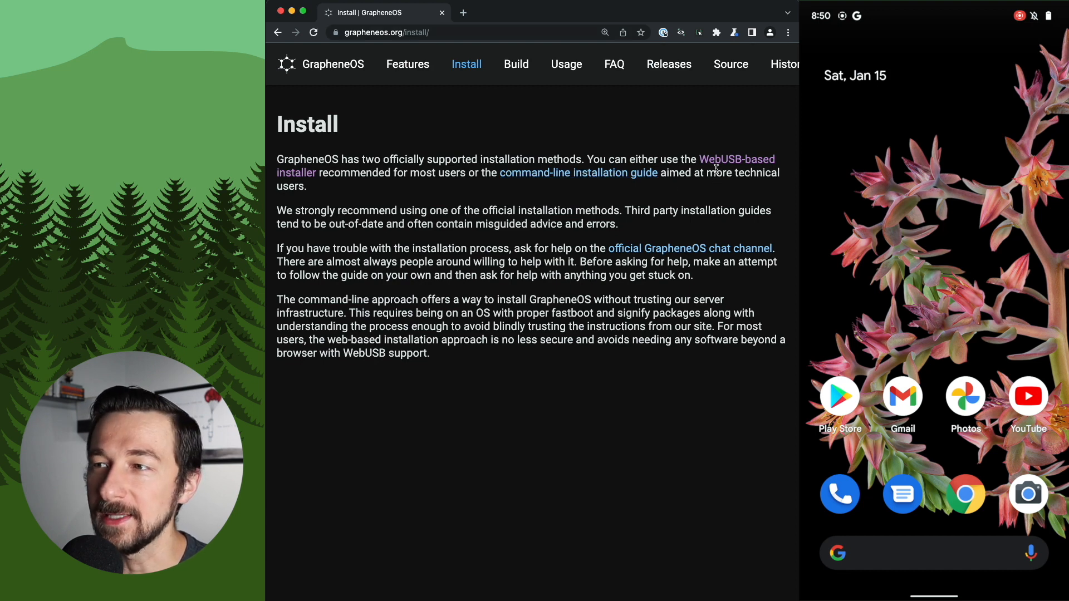
Read the WebUSB installer guide from Prerequisites down to the Enabling OEM unlocking section
click(737, 160)
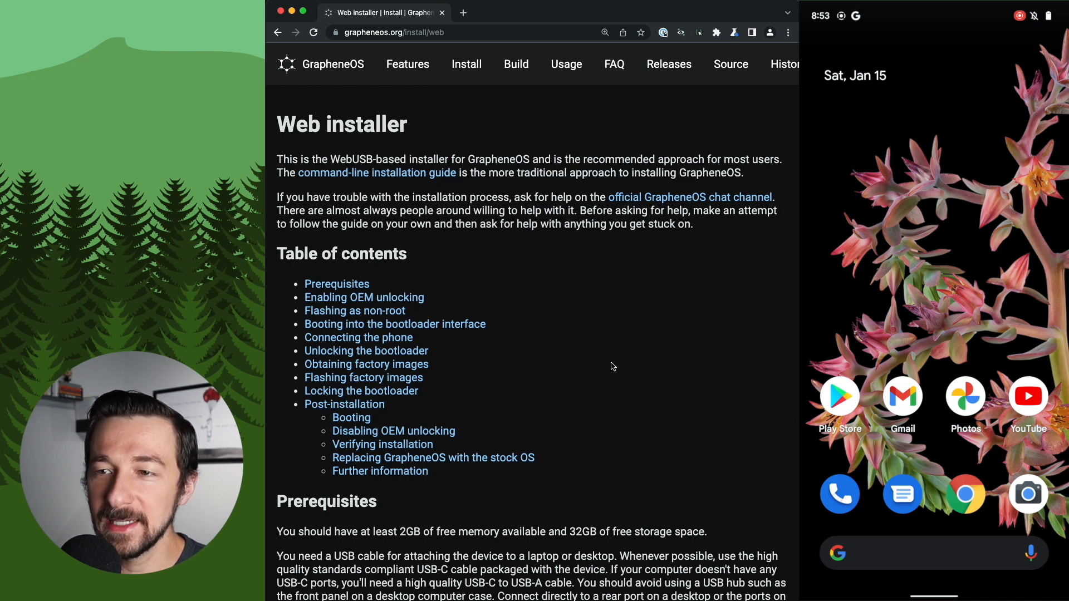
scroll(down, 3)
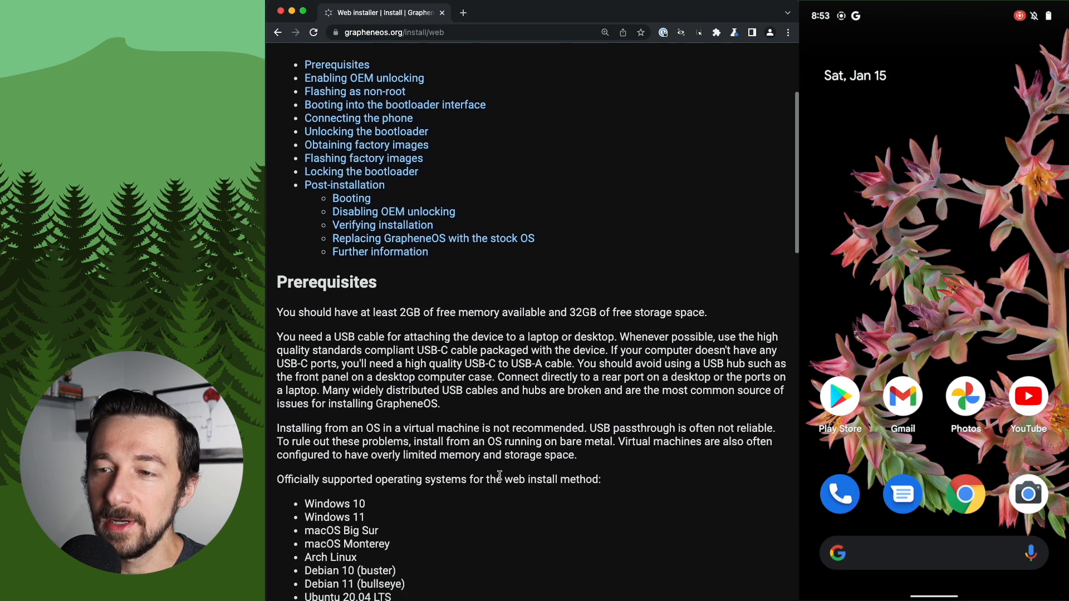
scroll(down, 3)
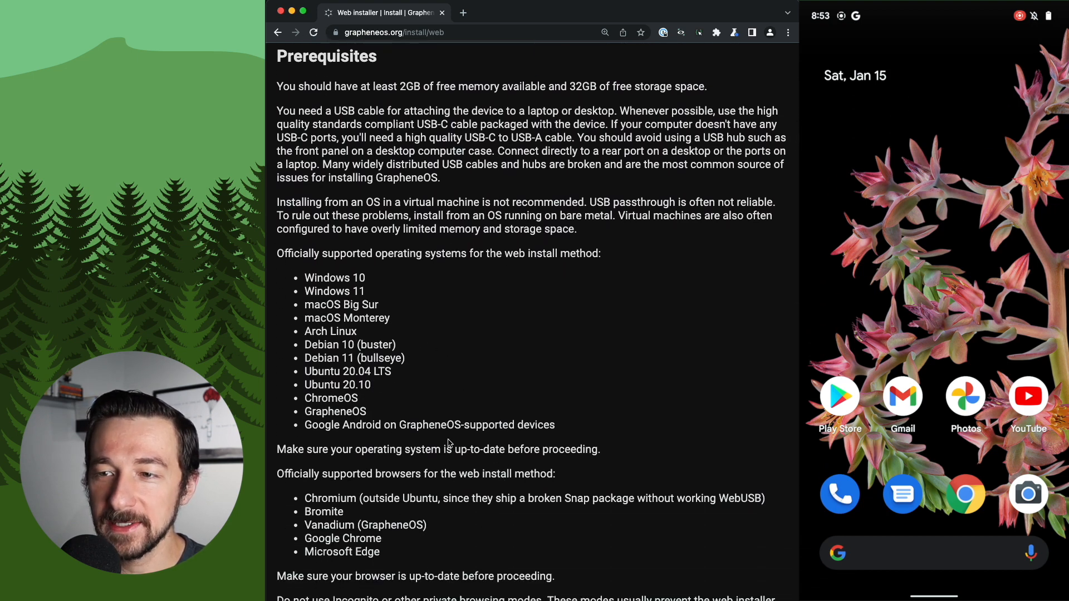
scroll(down, 3)
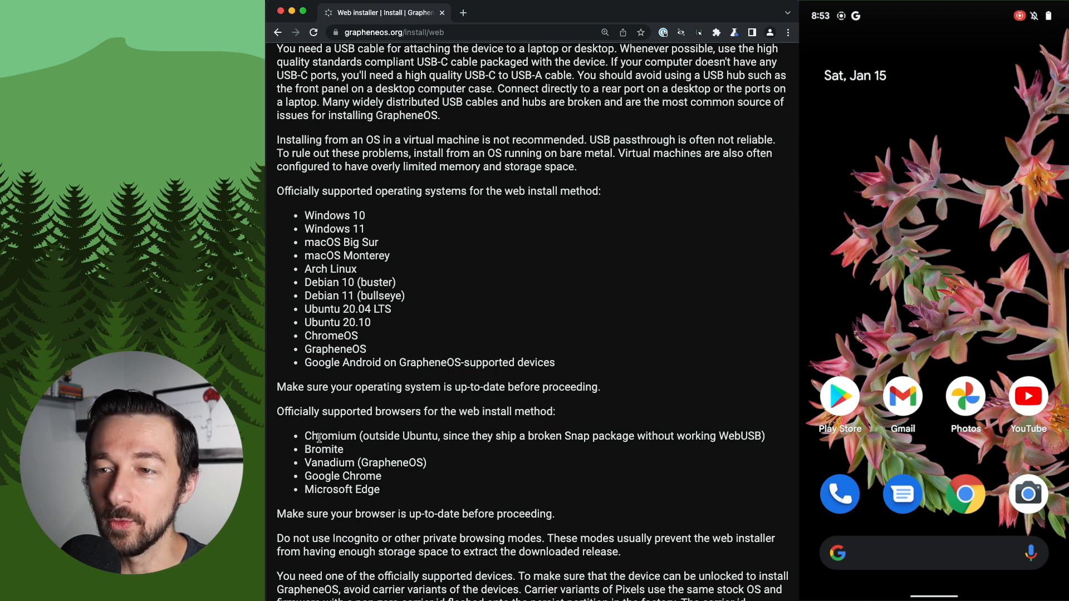
mouse_move(360, 449)
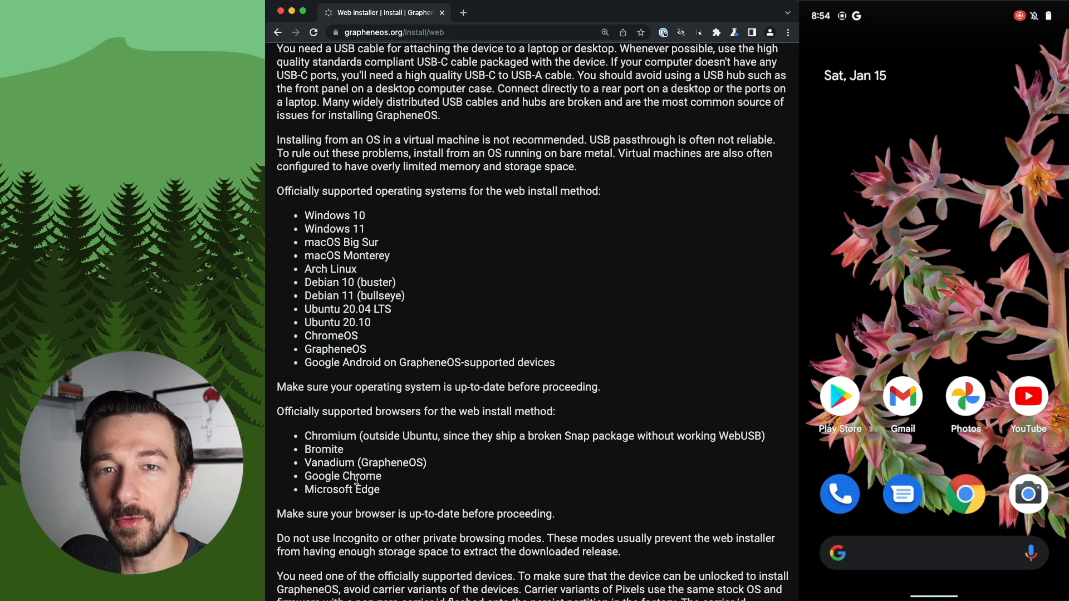
scroll(down, 3)
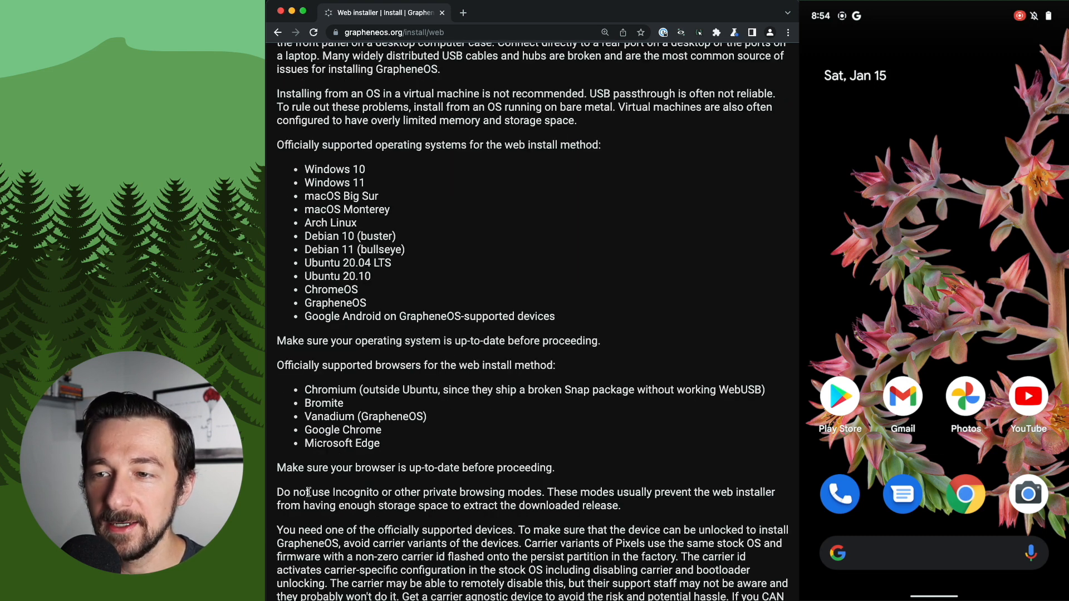
scroll(down, 3)
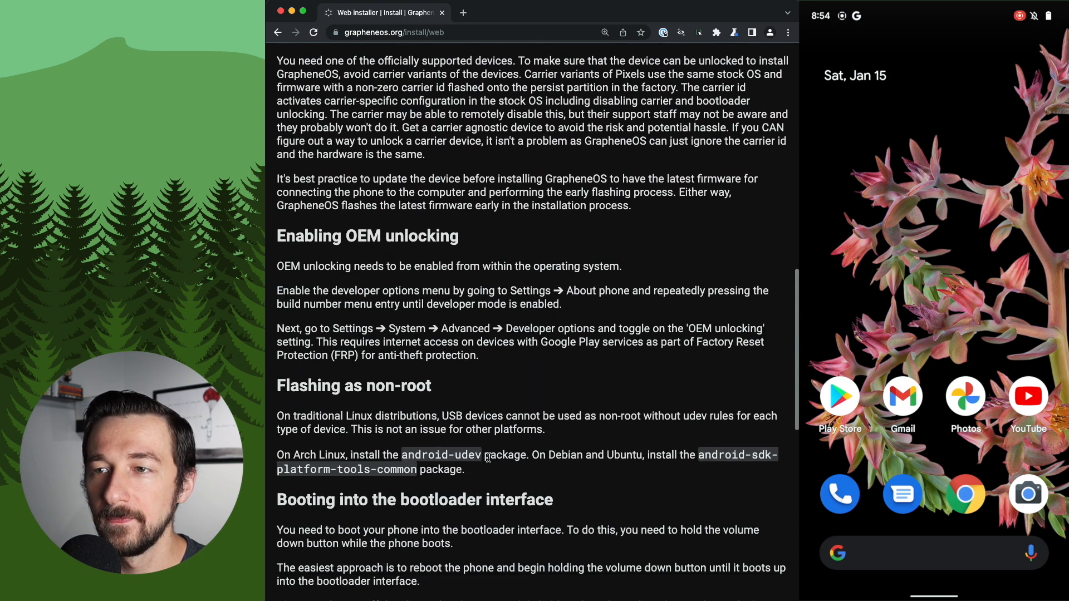
scroll(down, 3)
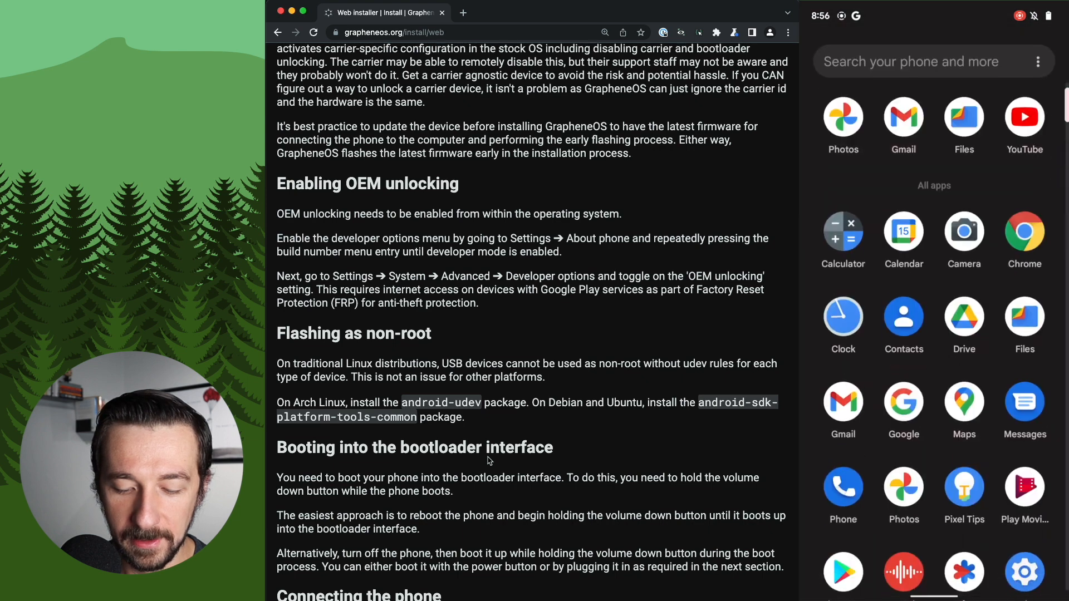
Launch Settings from the app drawer and enter the System category
scroll(down, 3)
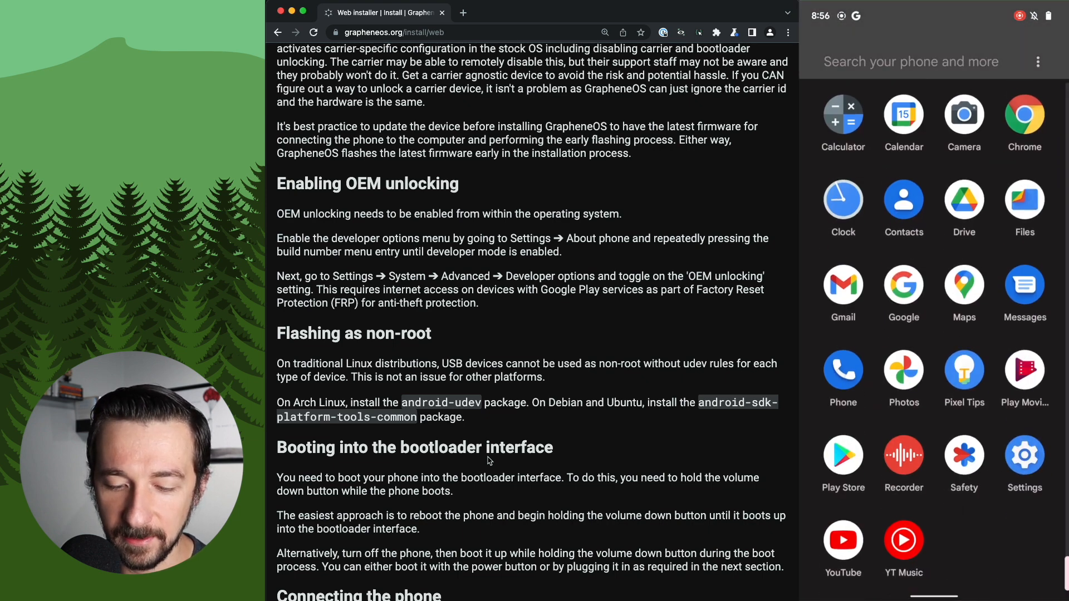
click(1025, 458)
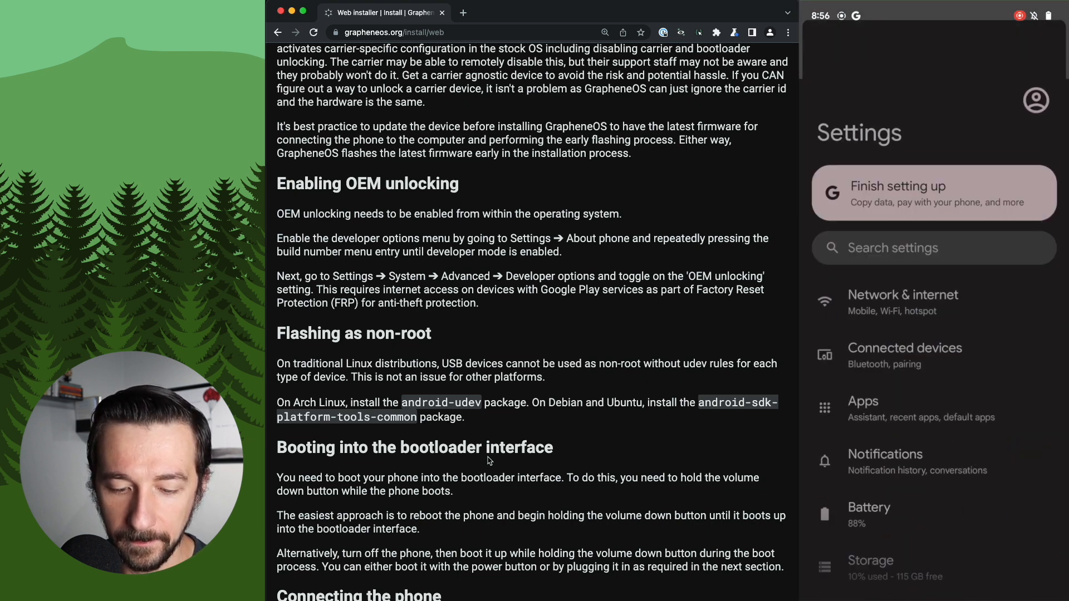
scroll(down, 3)
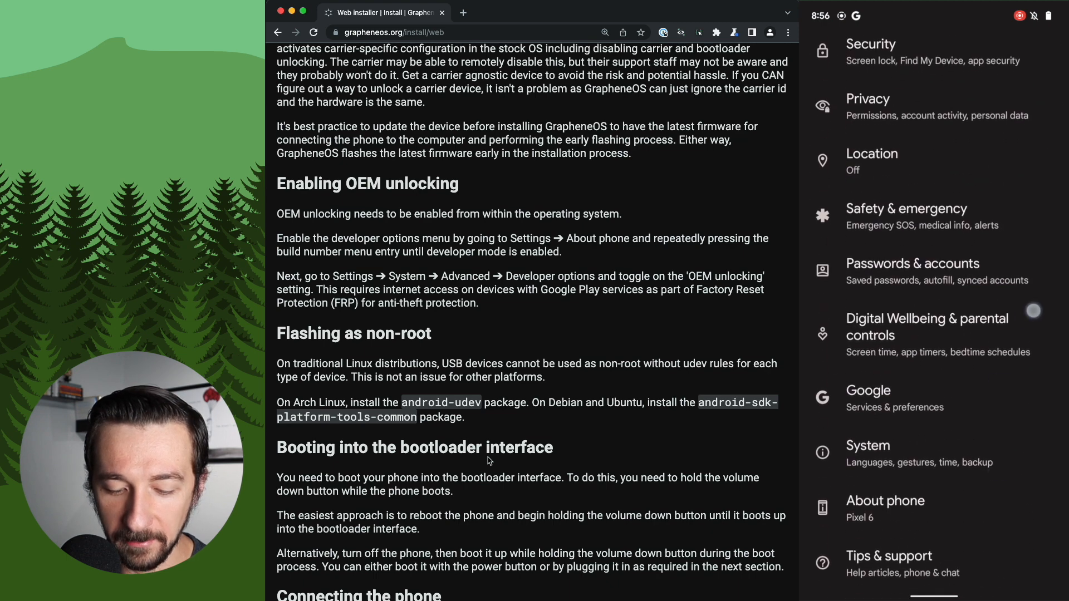
click(886, 507)
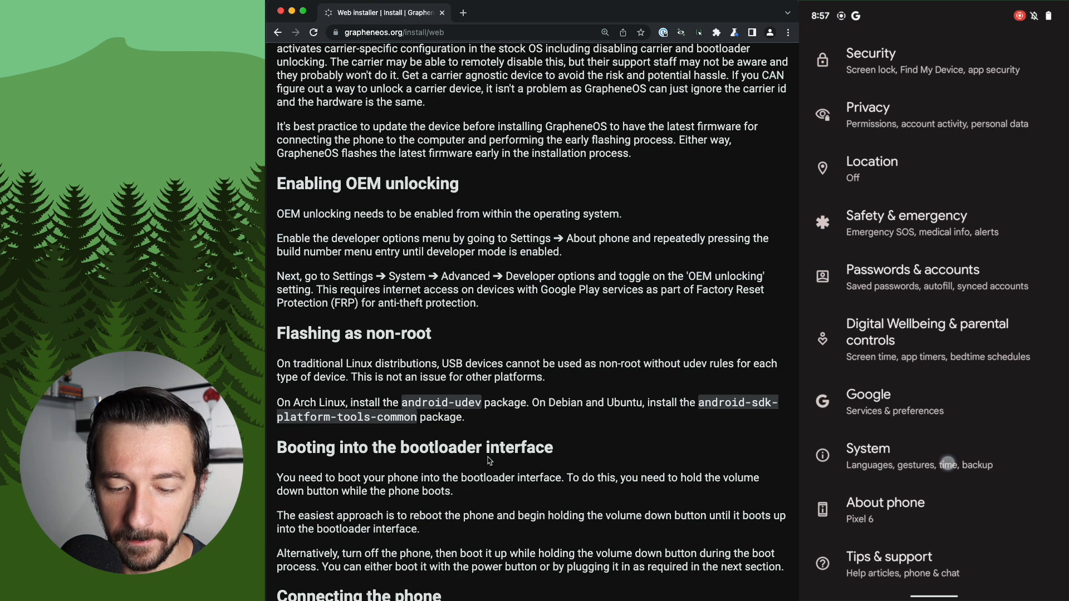
click(867, 448)
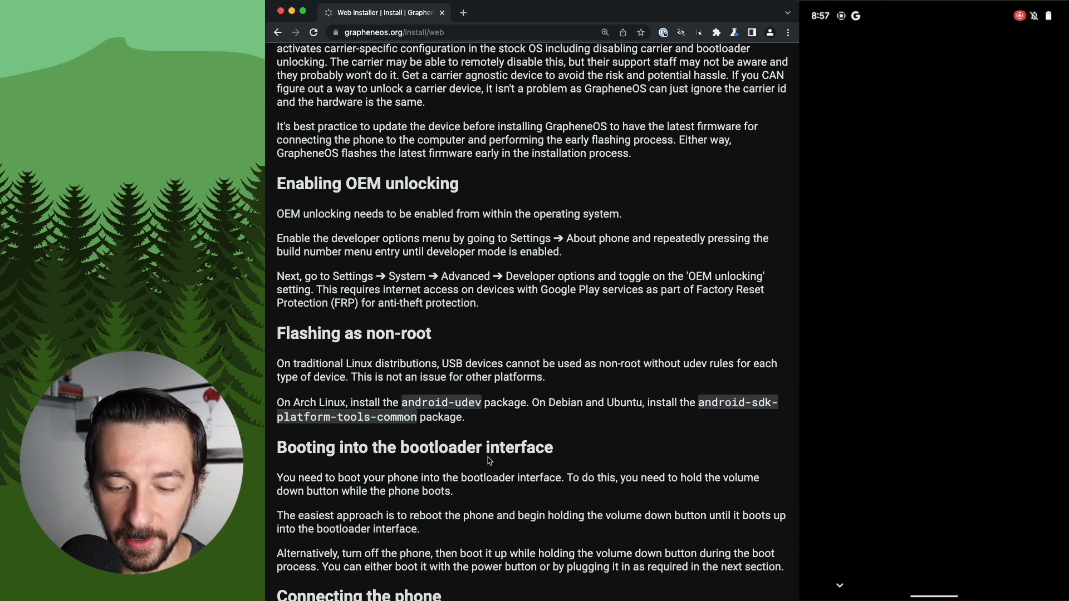
Enable OEM unlocking in Developer options, confirming the 'Allow OEM unlocking?' prompt
click(1036, 412)
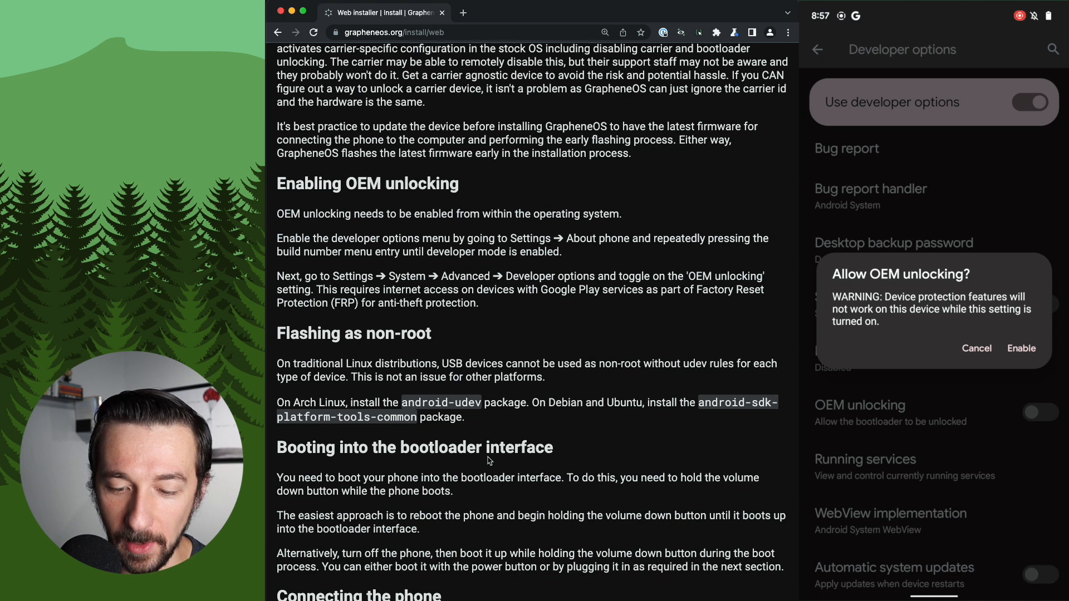
click(1021, 348)
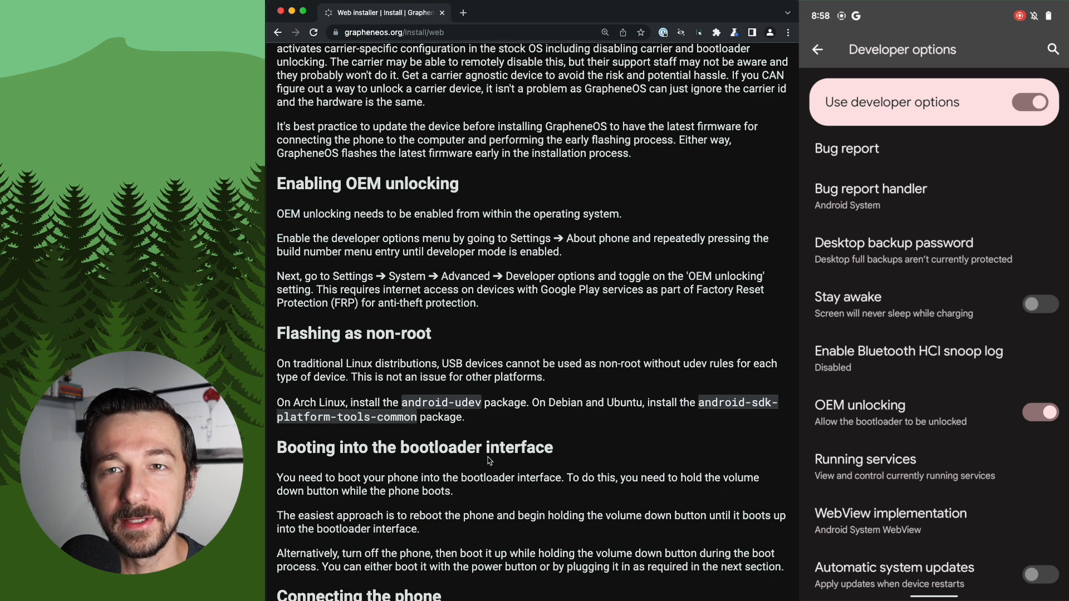
scroll(down, 3)
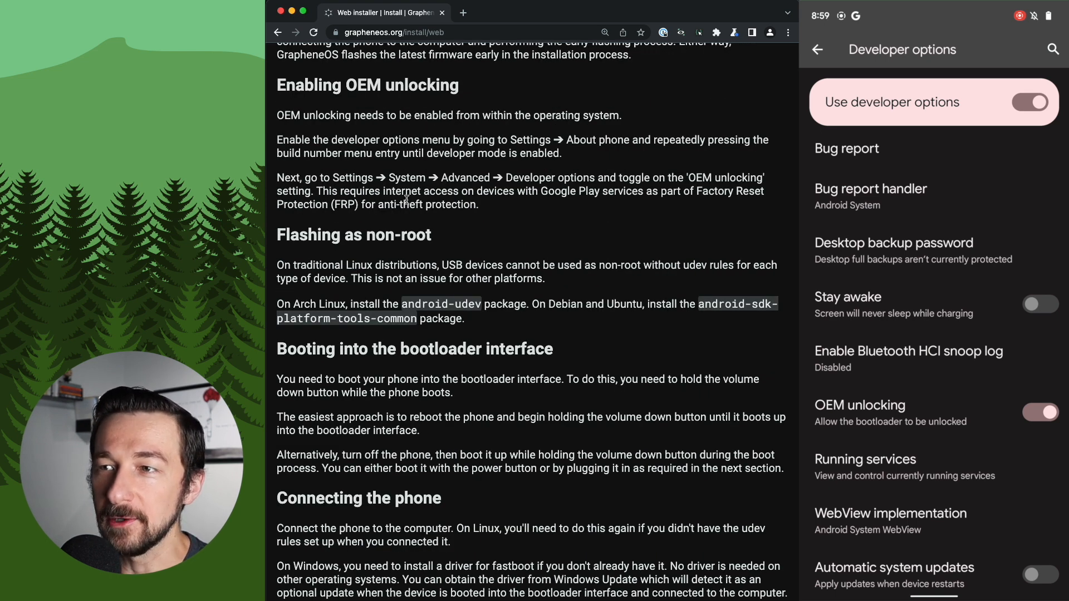
mouse_move(588, 223)
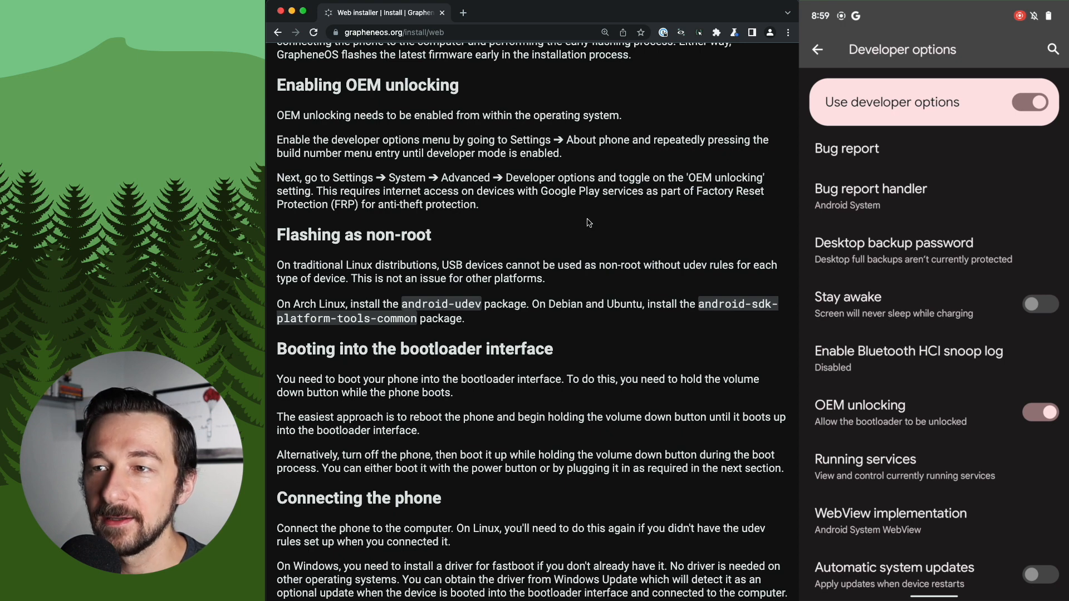
mouse_move(493, 213)
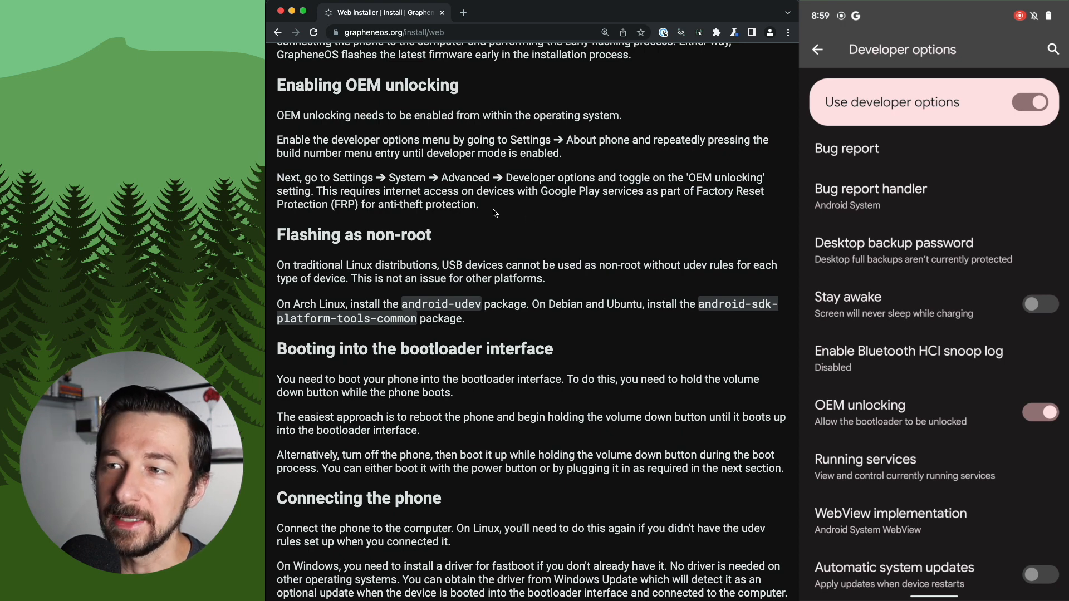
scroll(down, 3)
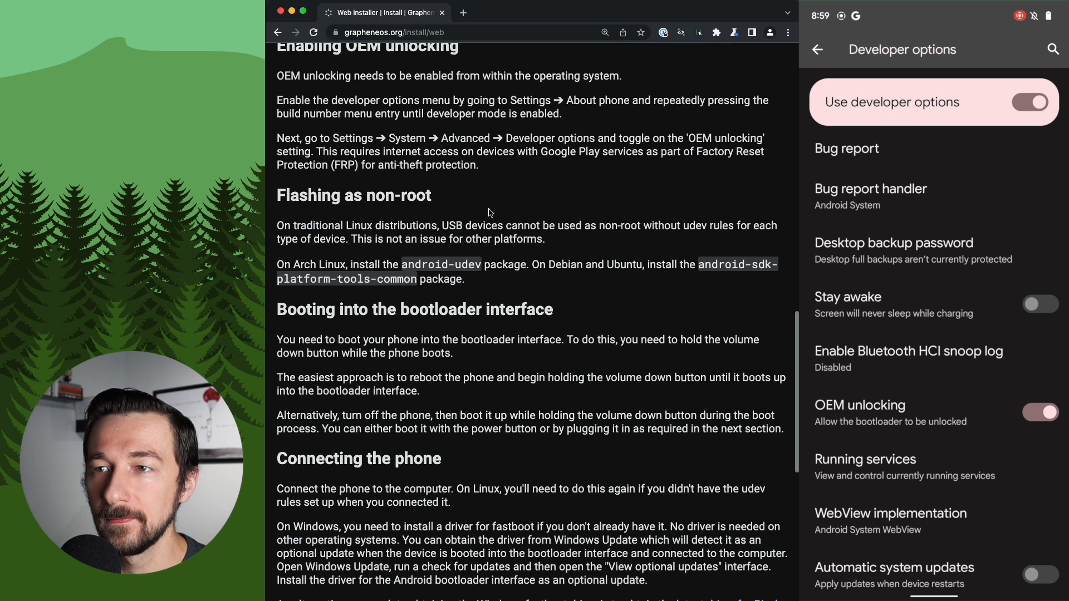
scroll(down, 3)
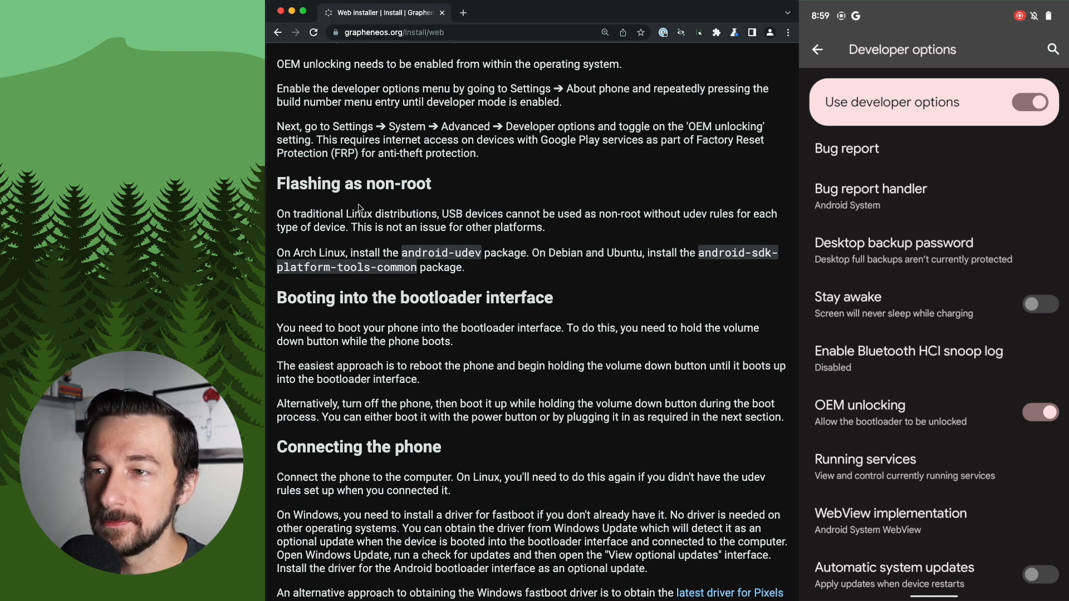
mouse_move(524, 286)
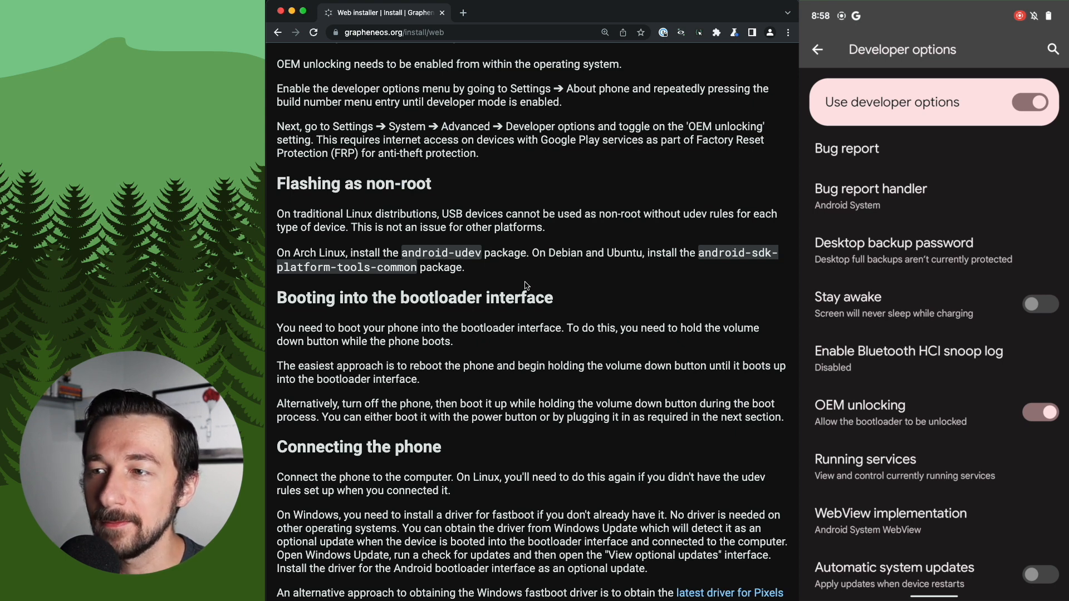
scroll(down, 3)
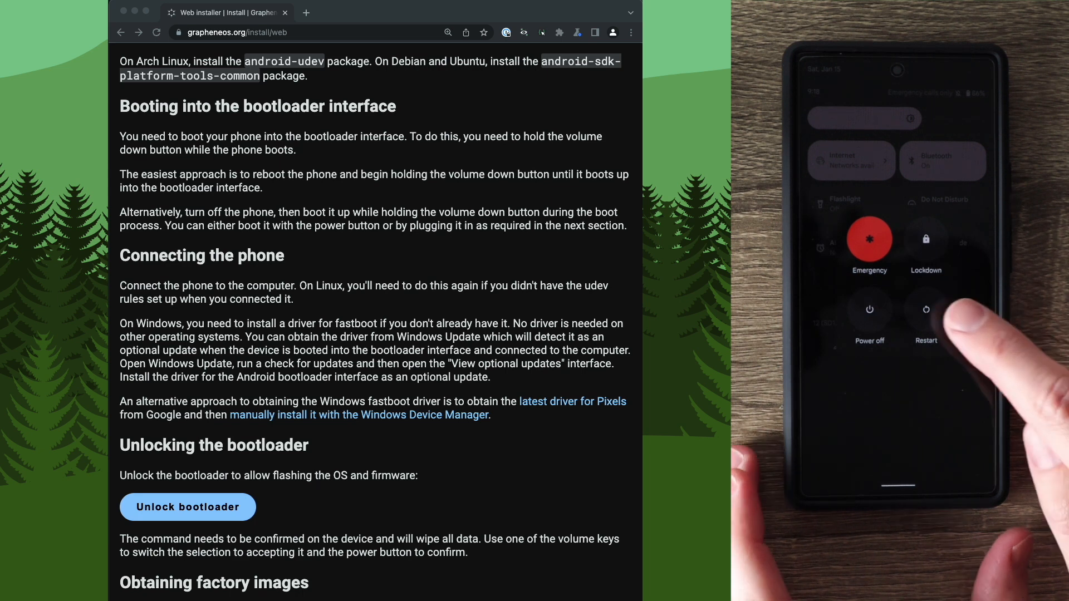
Restart the phone from the power menu into Fastboot Mode
click(925, 314)
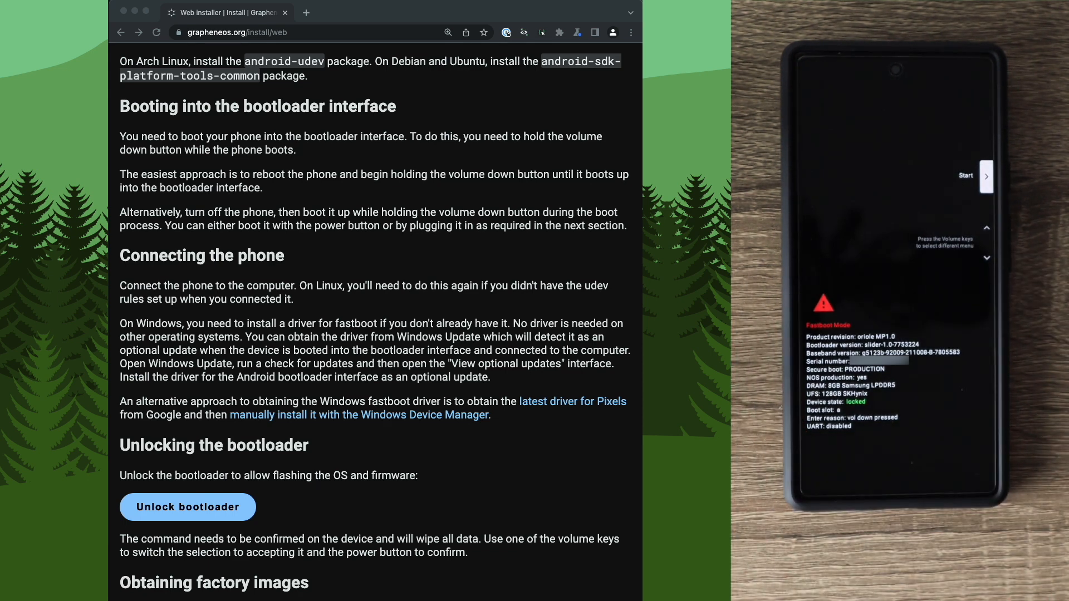
scroll(down, 3)
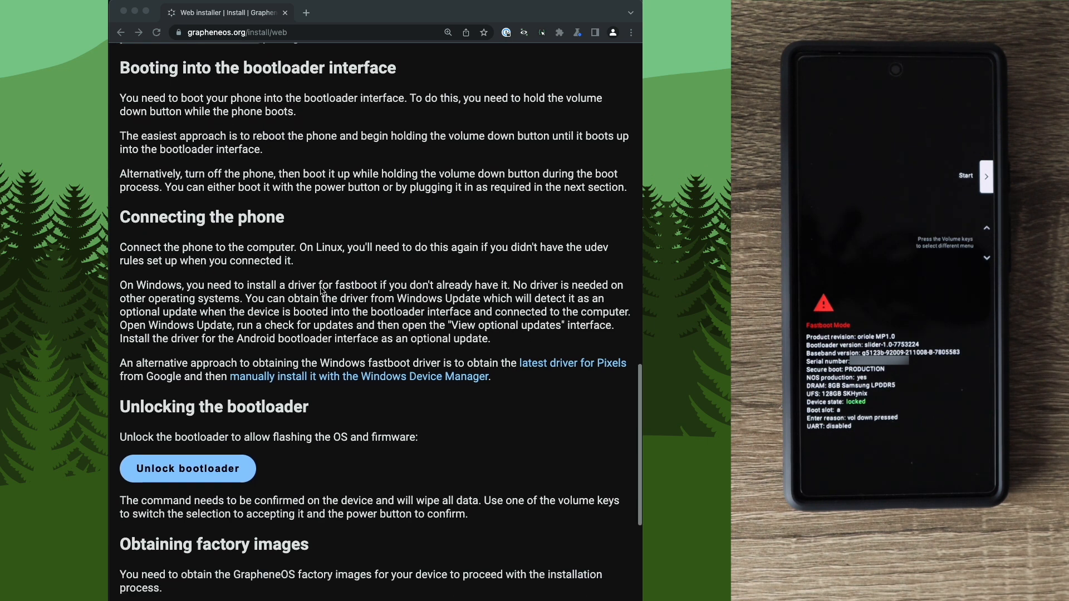
scroll(down, 3)
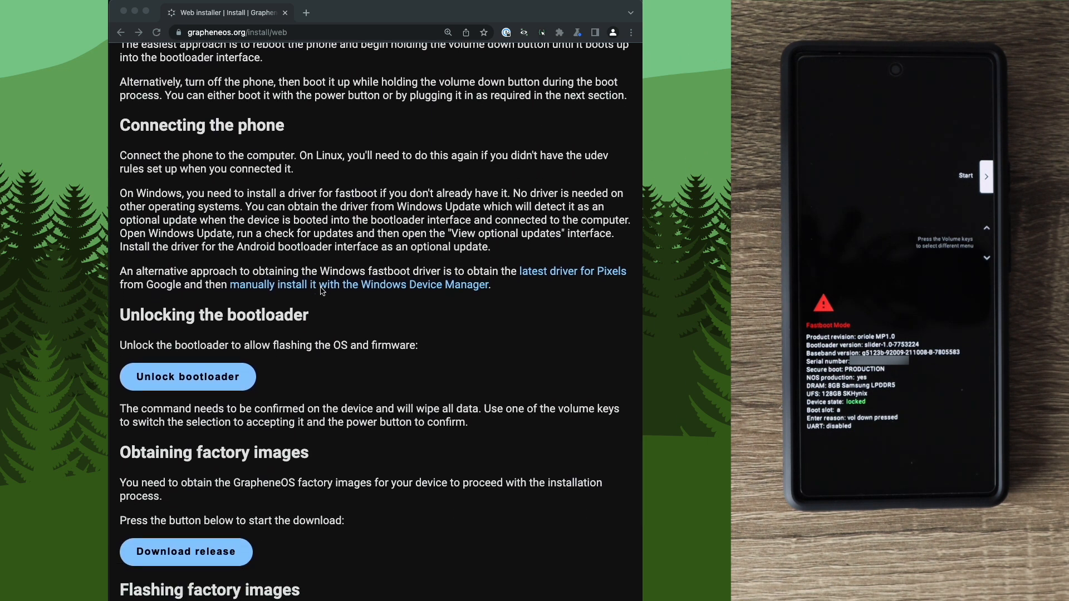
mouse_move(232, 190)
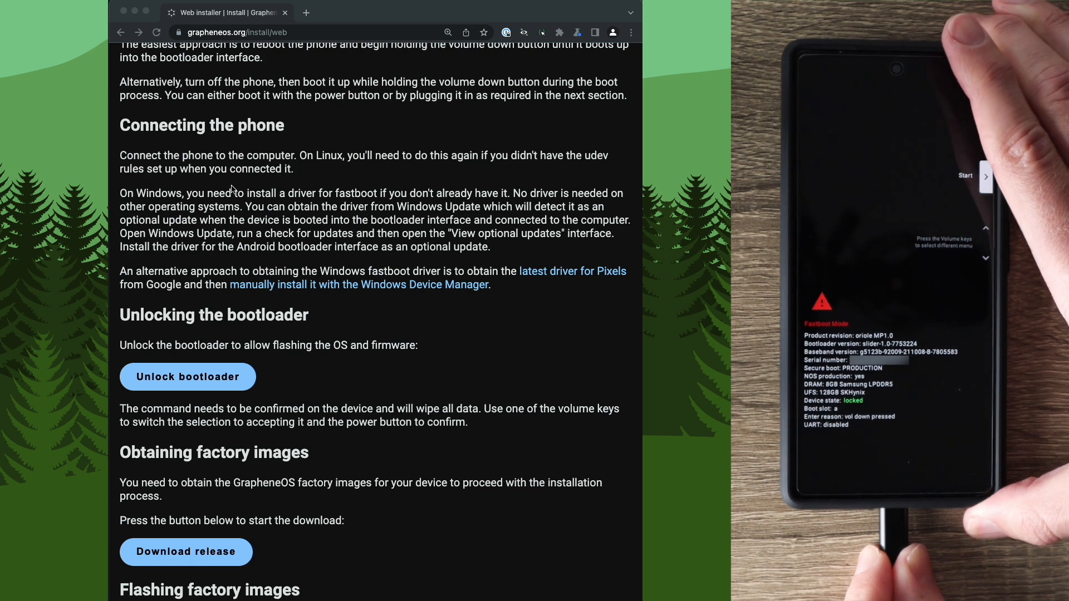
scroll(down, 3)
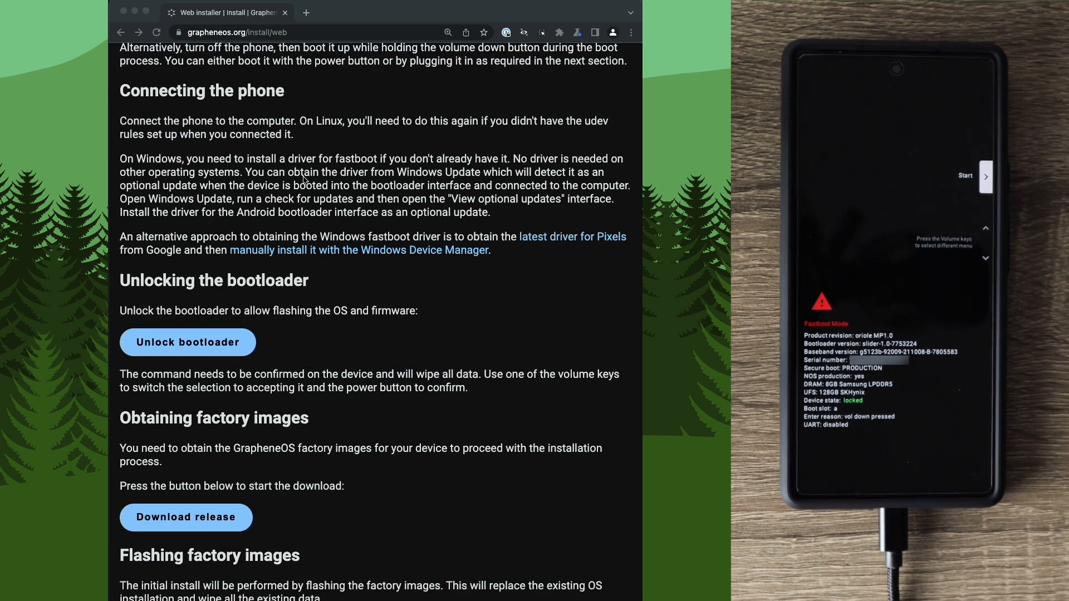
mouse_move(357, 147)
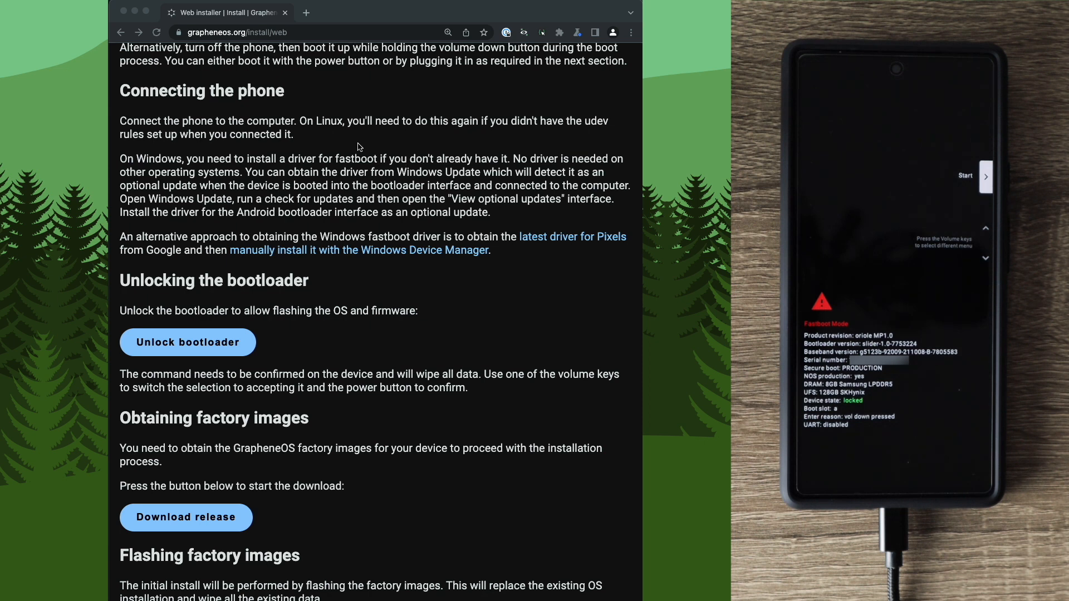
mouse_move(323, 143)
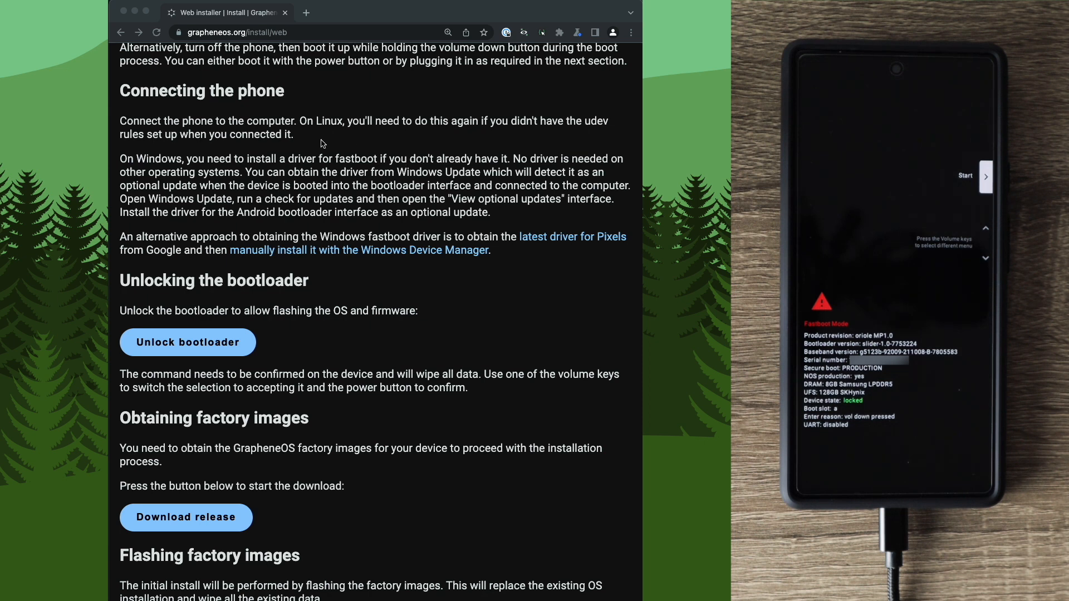
mouse_move(325, 179)
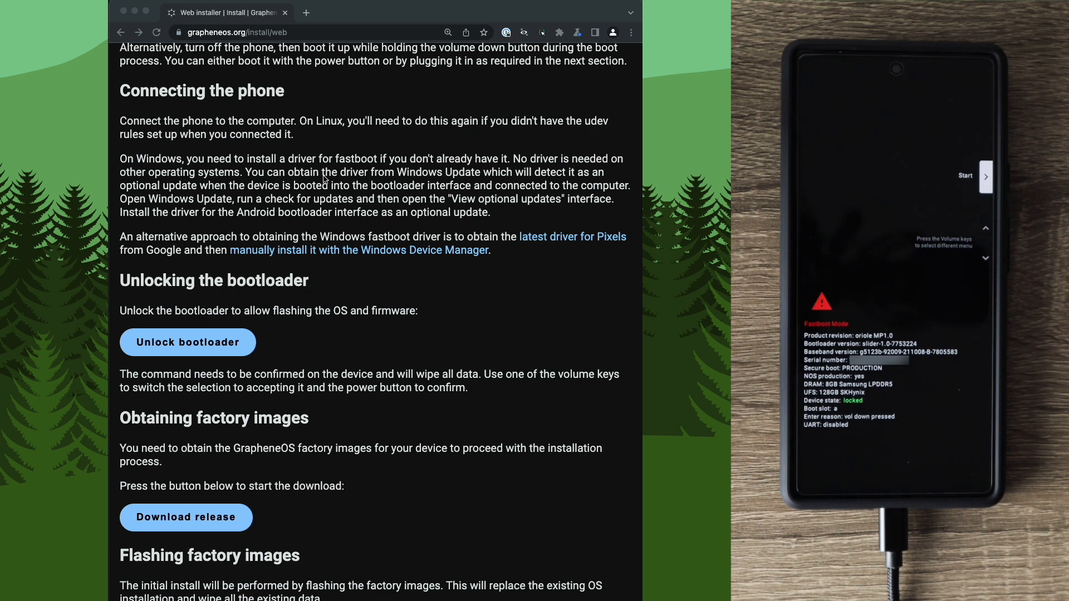
mouse_move(553, 230)
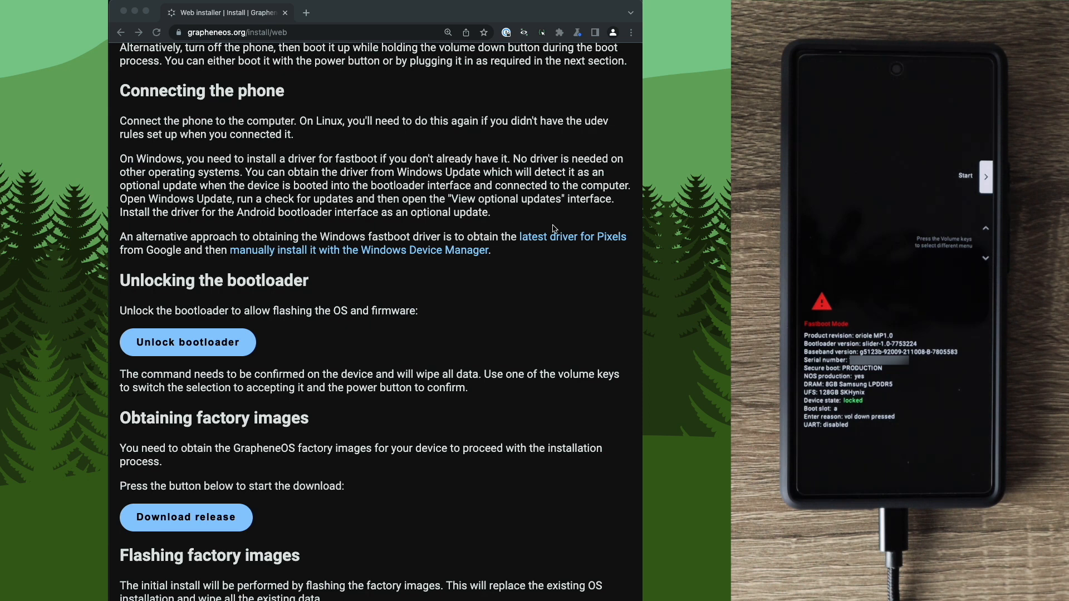
mouse_move(466, 251)
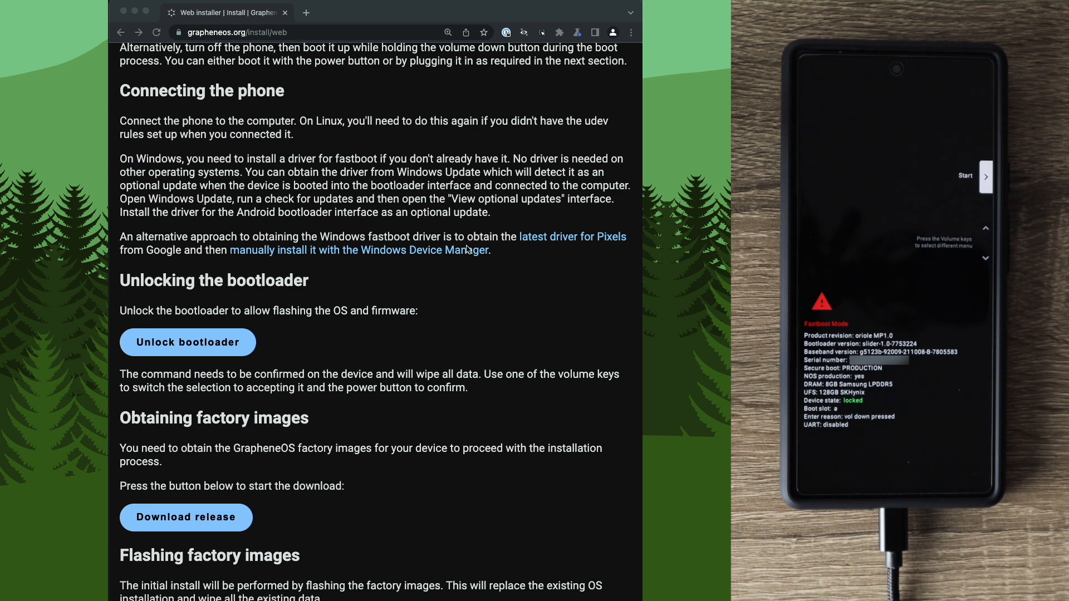
mouse_move(393, 250)
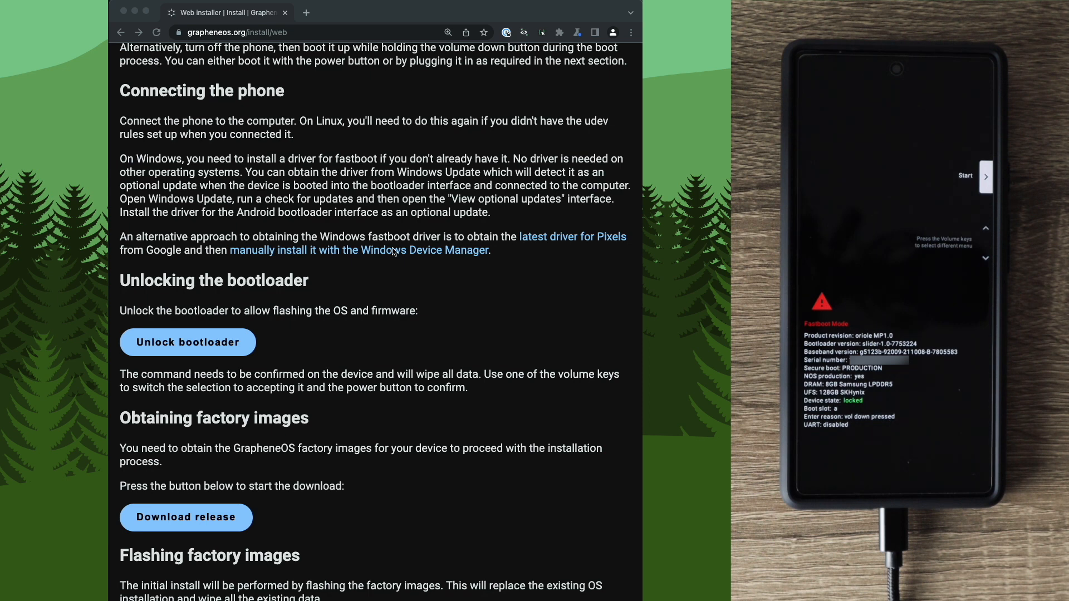
scroll(down, 3)
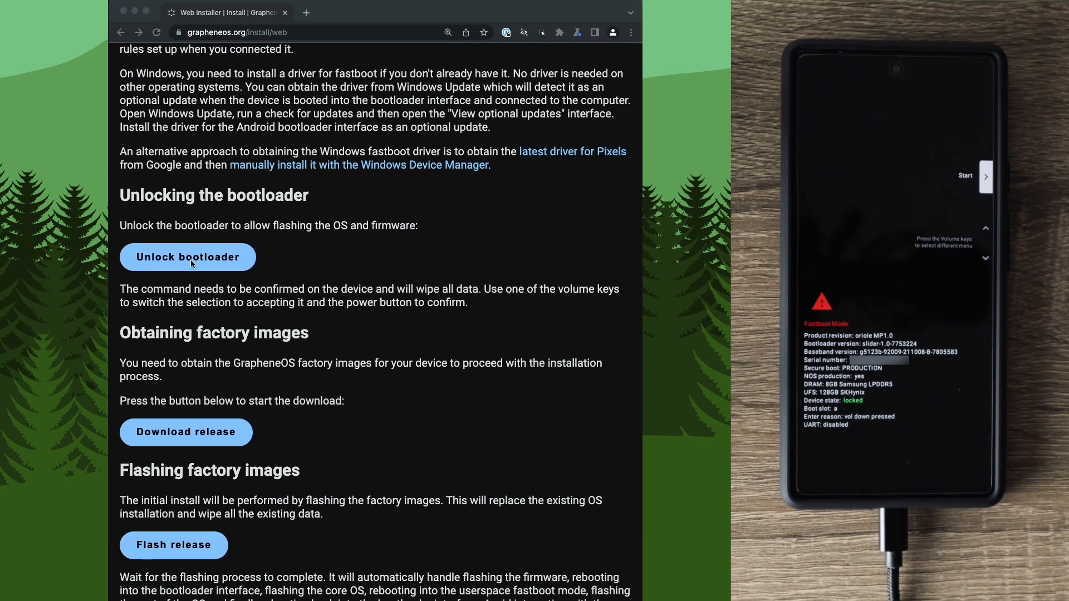
Unlock the bootloader, connecting the installer to the Pixel 6 over WebUSB
click(187, 257)
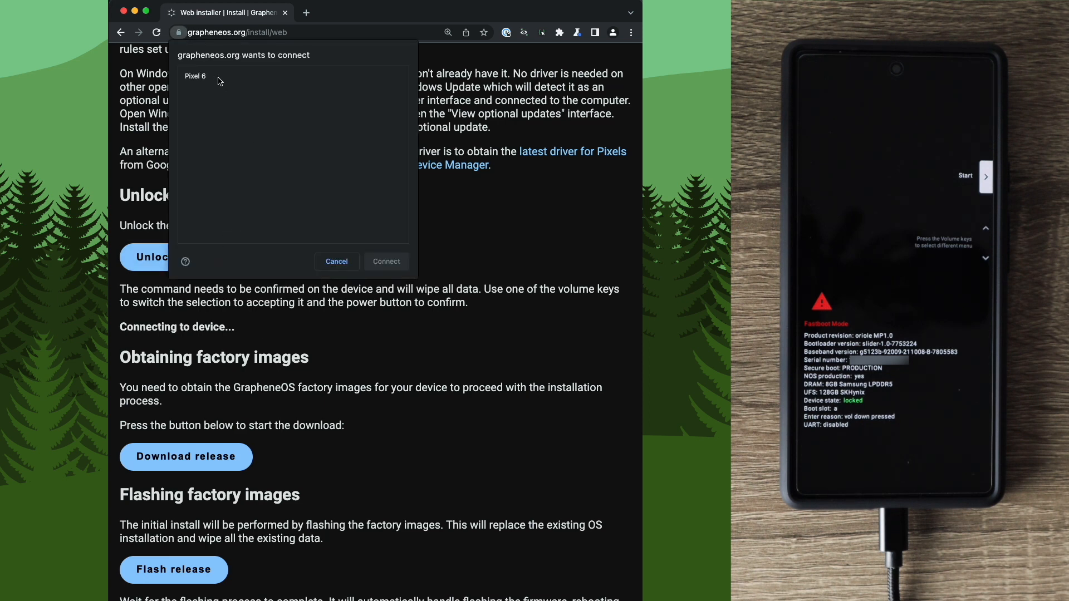
mouse_move(207, 81)
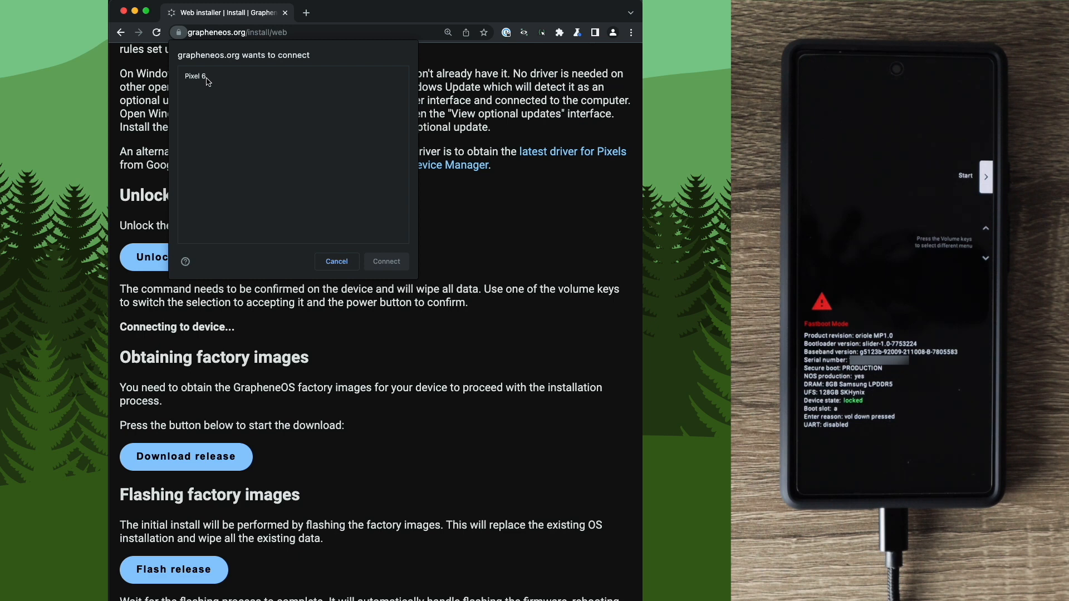
mouse_move(265, 81)
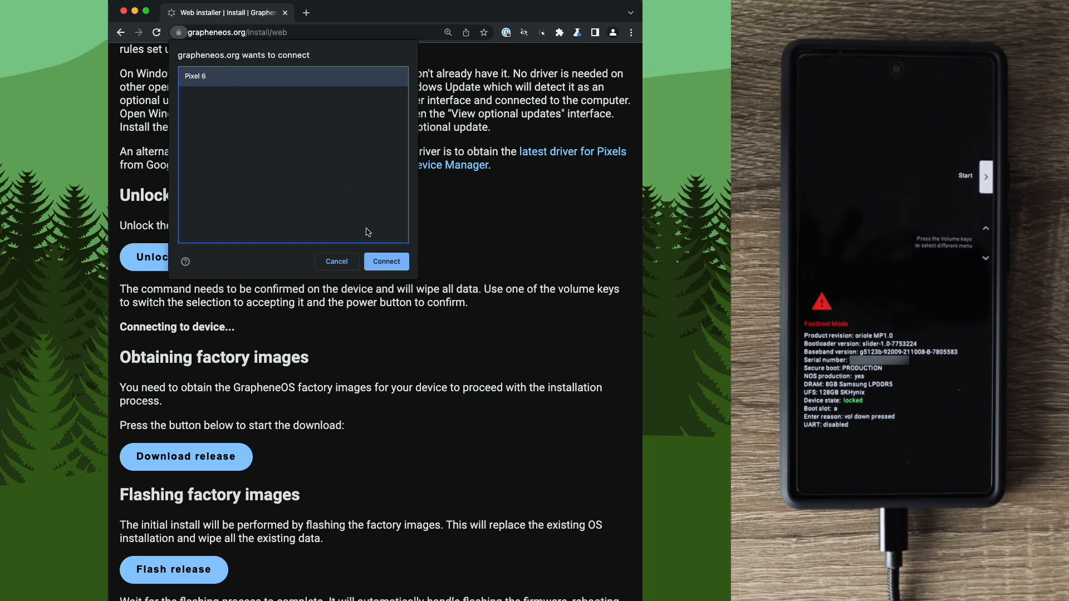
click(386, 261)
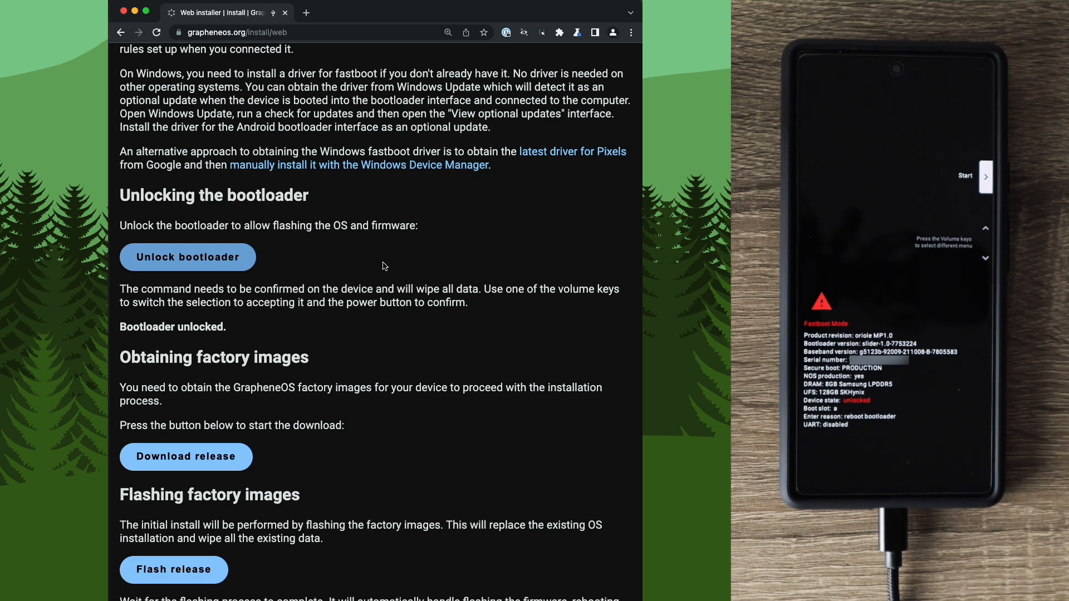
Start downloading the oriole-factory-2022011009.zip release under Obtaining factory images
scroll(down, 3)
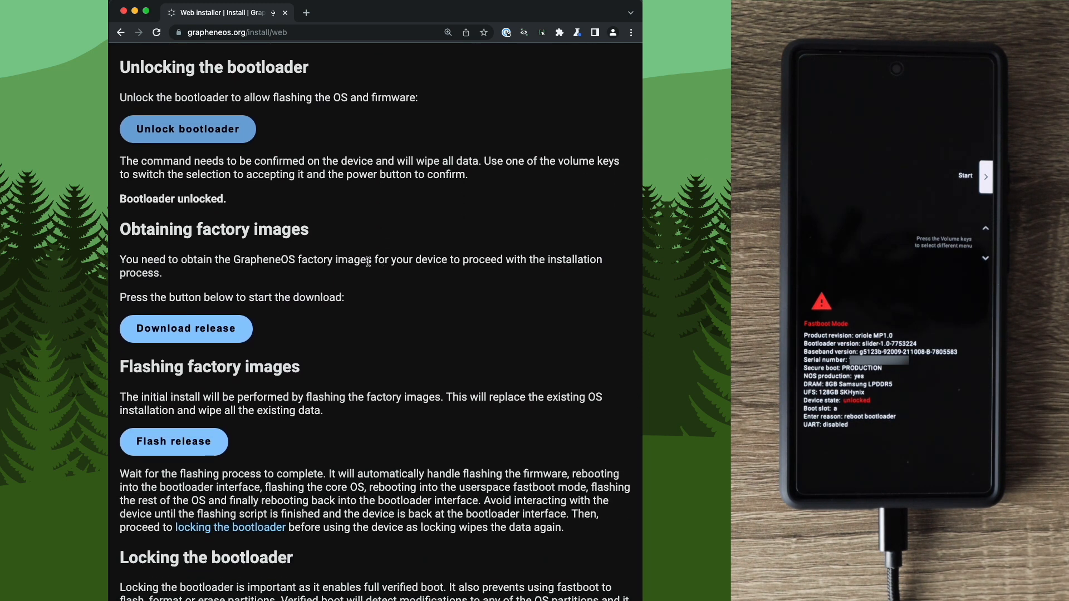
mouse_move(321, 254)
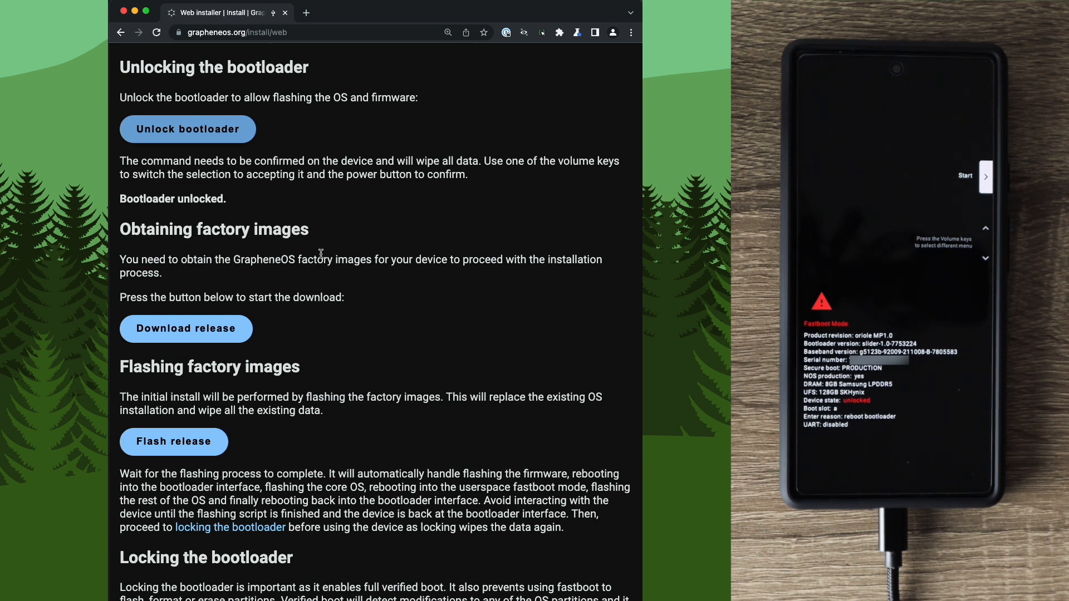
mouse_move(184, 300)
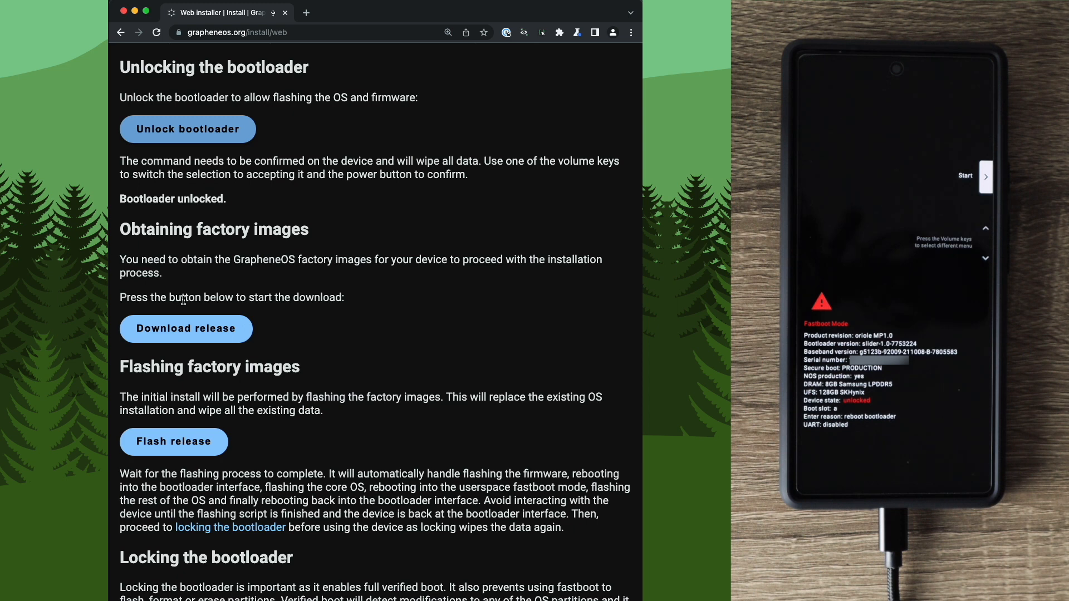
click(186, 329)
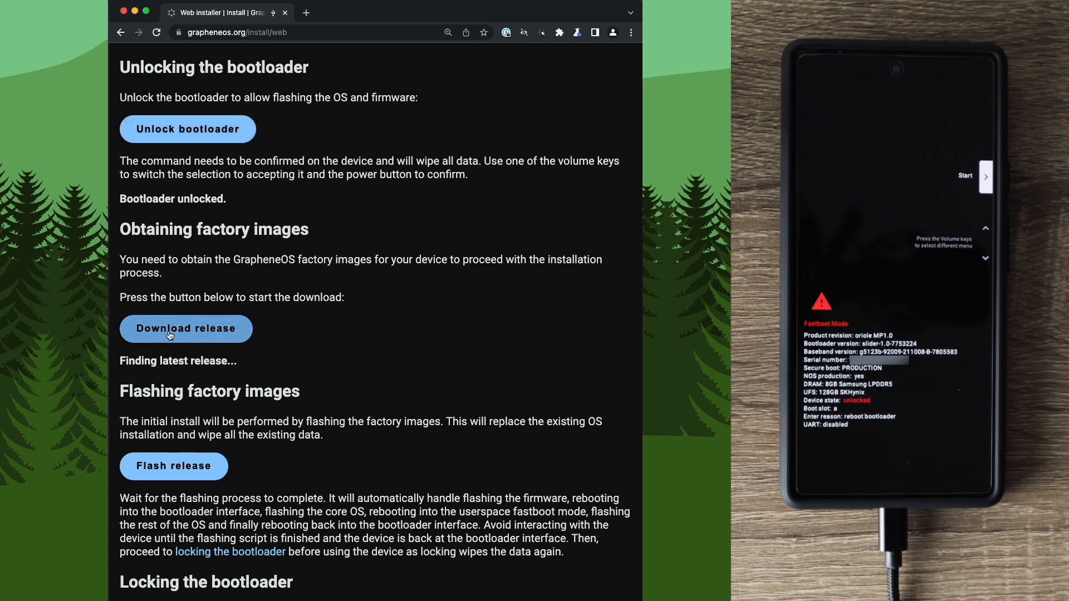
click(186, 329)
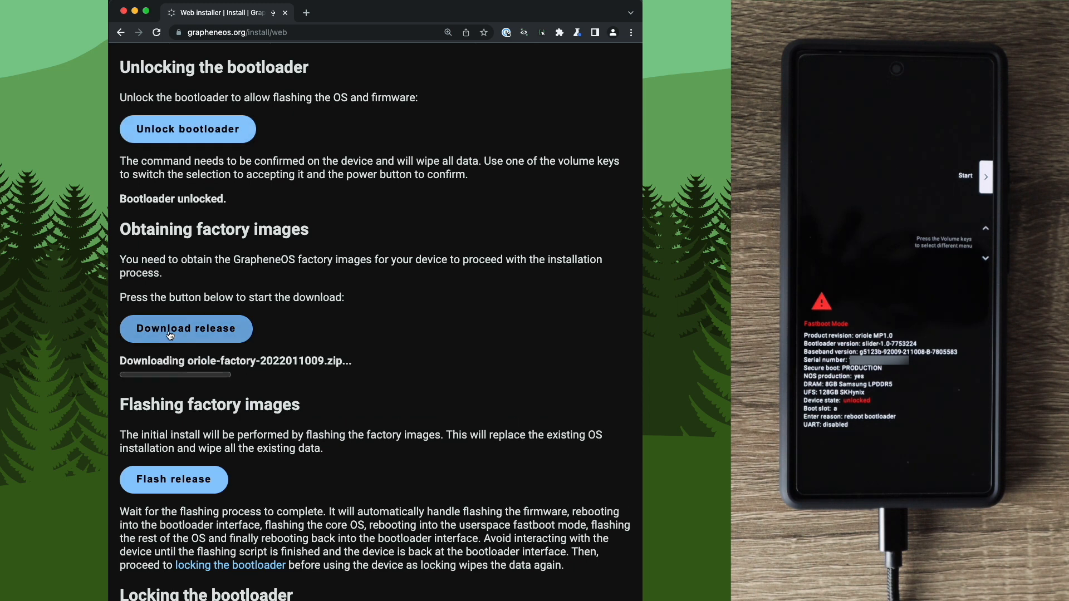
mouse_move(297, 381)
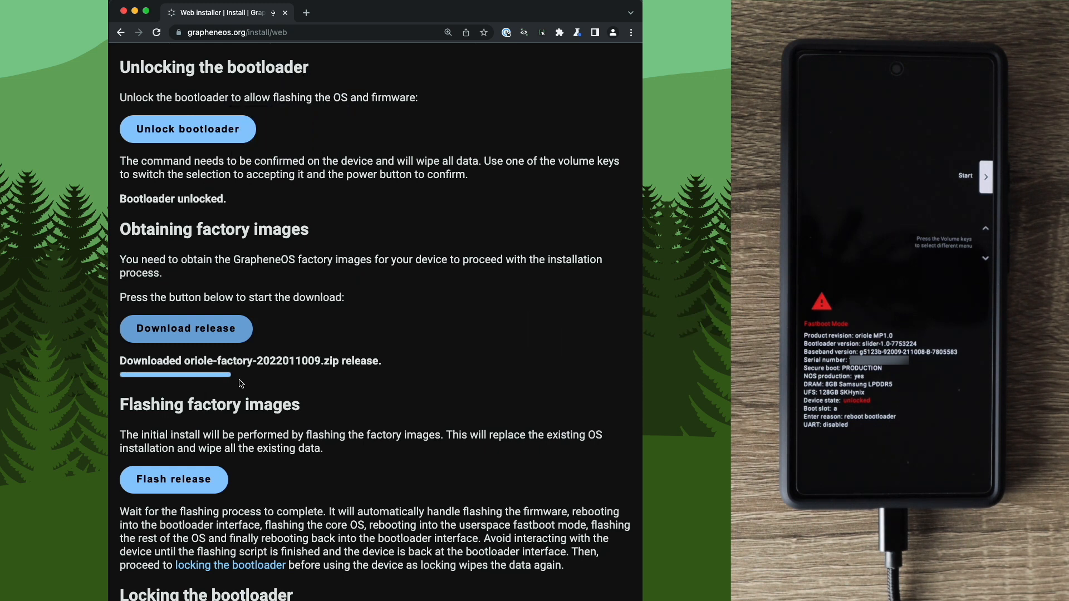
mouse_move(138, 372)
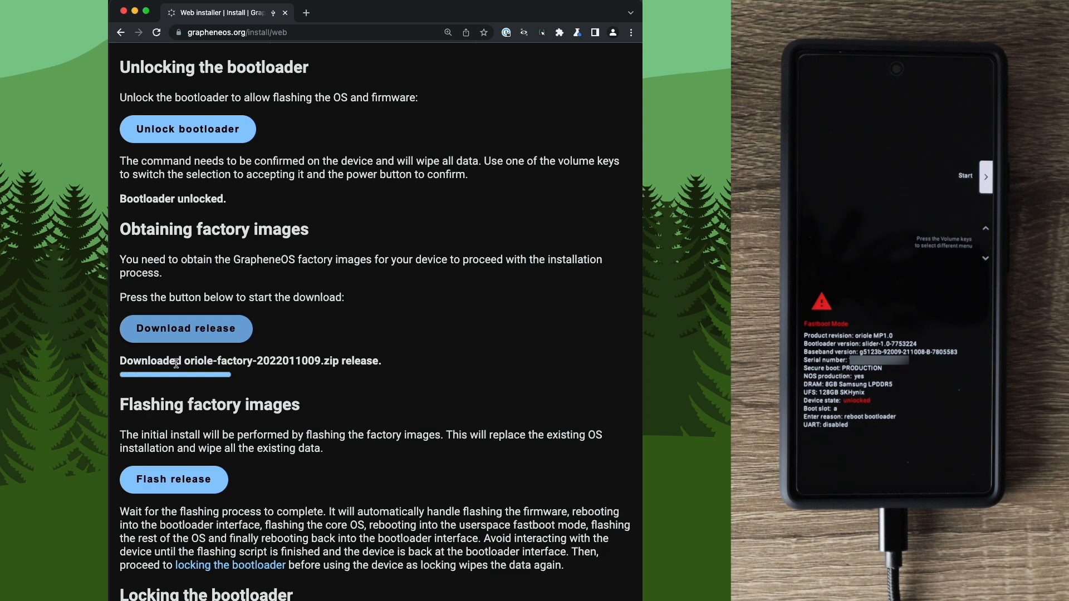
Flash oriole-factory-2022011009.zip to the device from the Flashing factory images section
scroll(down, 3)
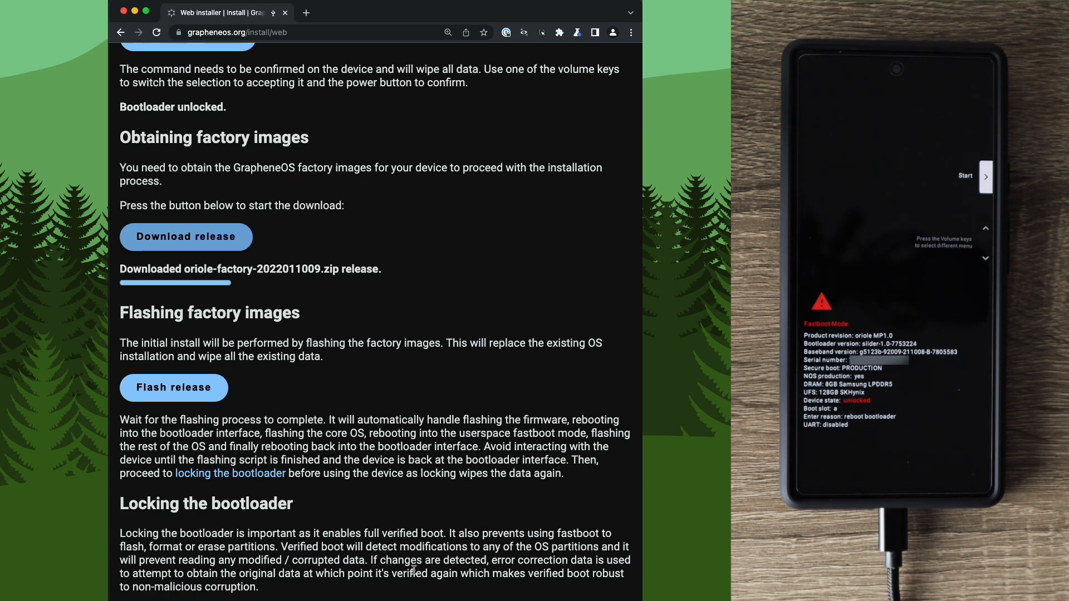
mouse_move(579, 442)
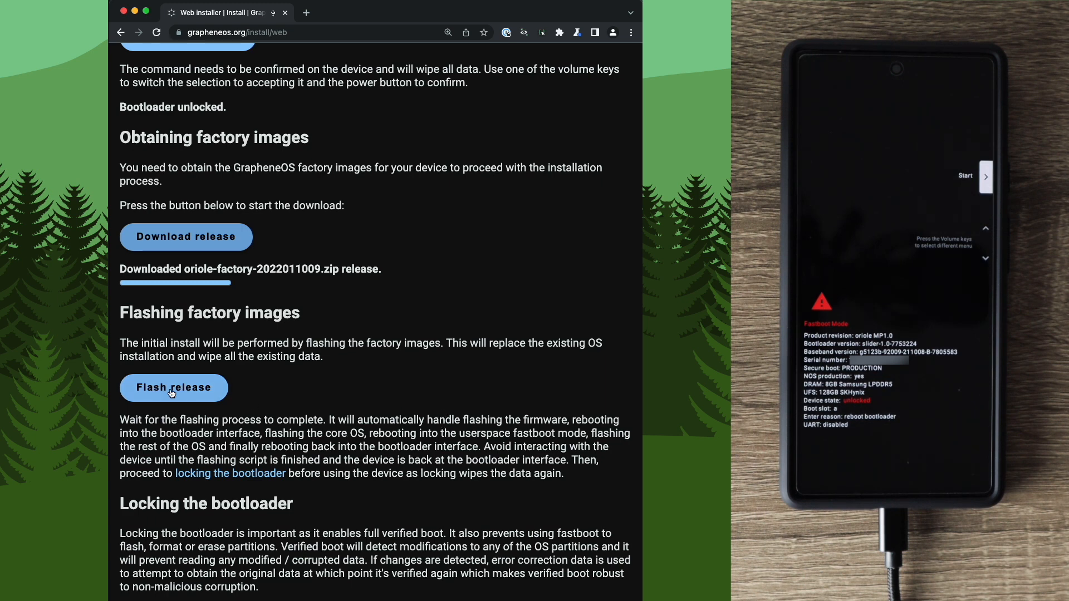
click(174, 388)
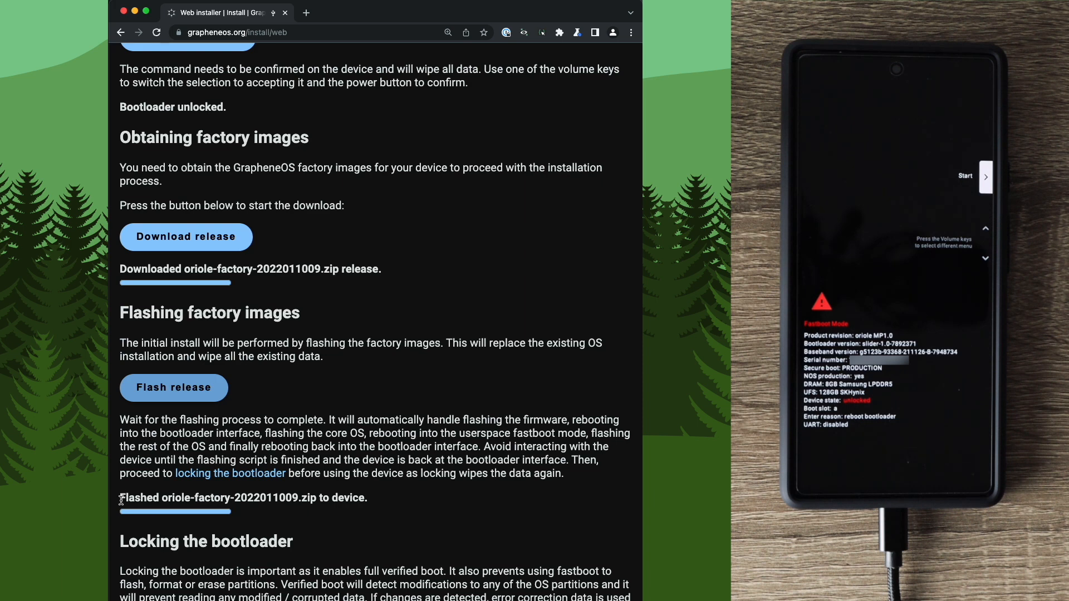
mouse_move(334, 494)
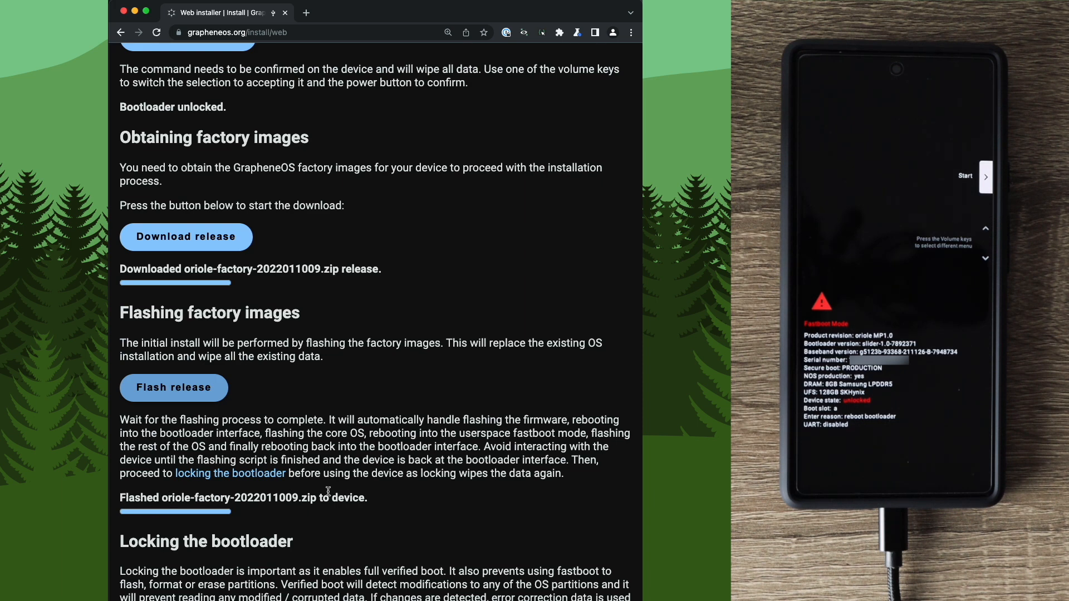
Lock the bootloader again from the Locking the bootloader section
scroll(down, 3)
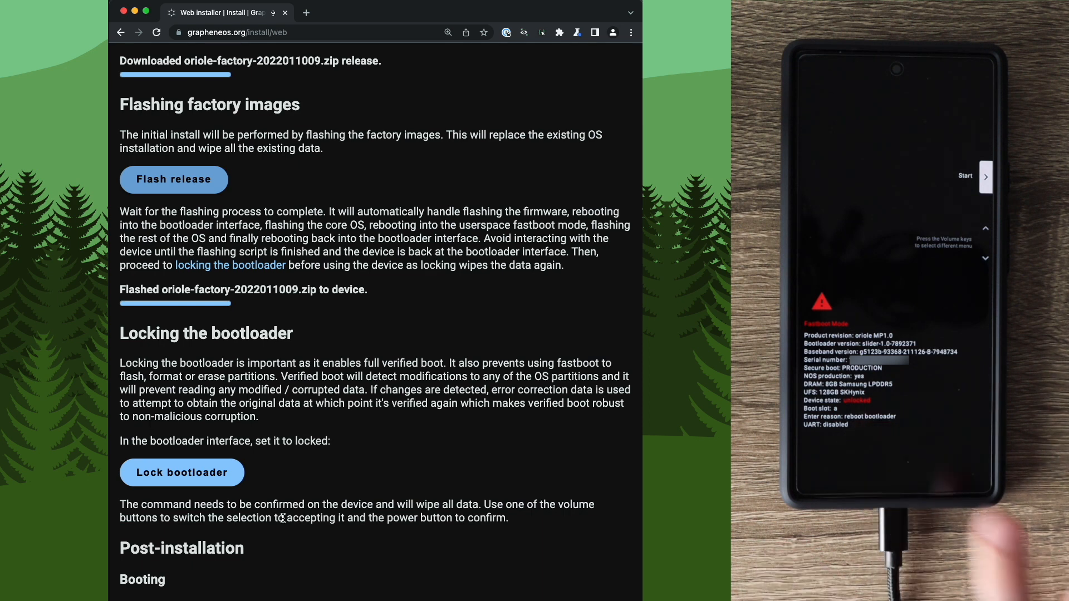
click(182, 472)
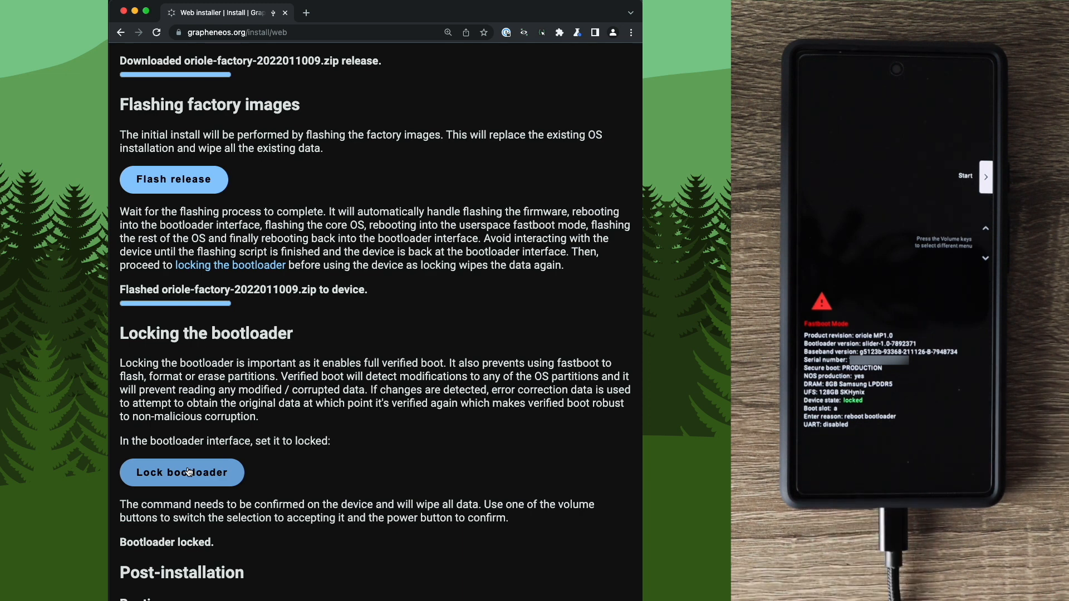
scroll(down, 3)
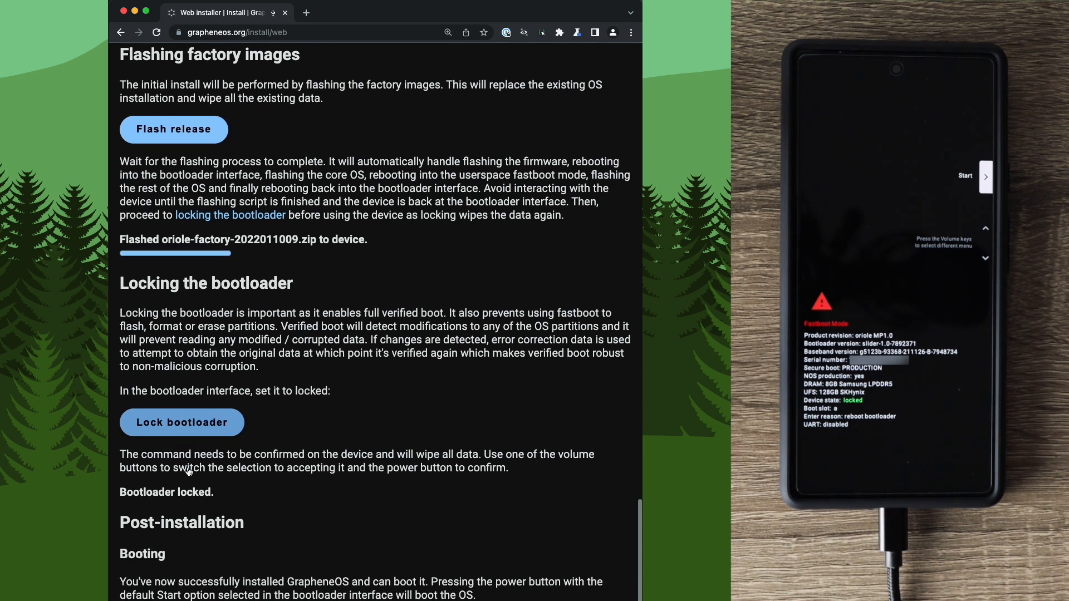
Reach the Post-installation section and boot GrapheneOS to the setup wizard
scroll(down, 3)
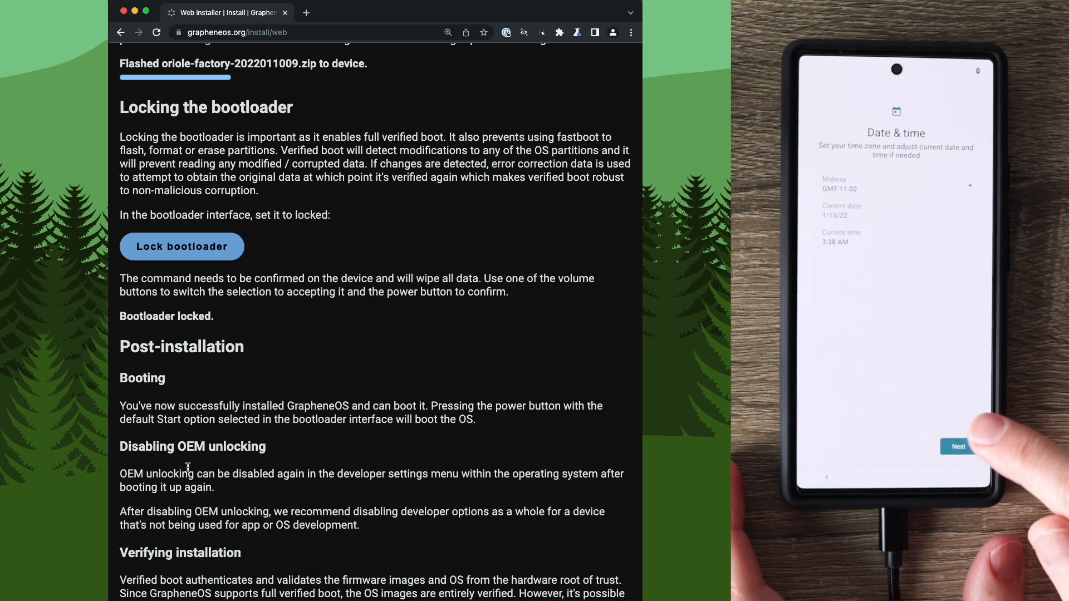
Advance past the date and time step of the GrapheneOS setup wizard
click(958, 446)
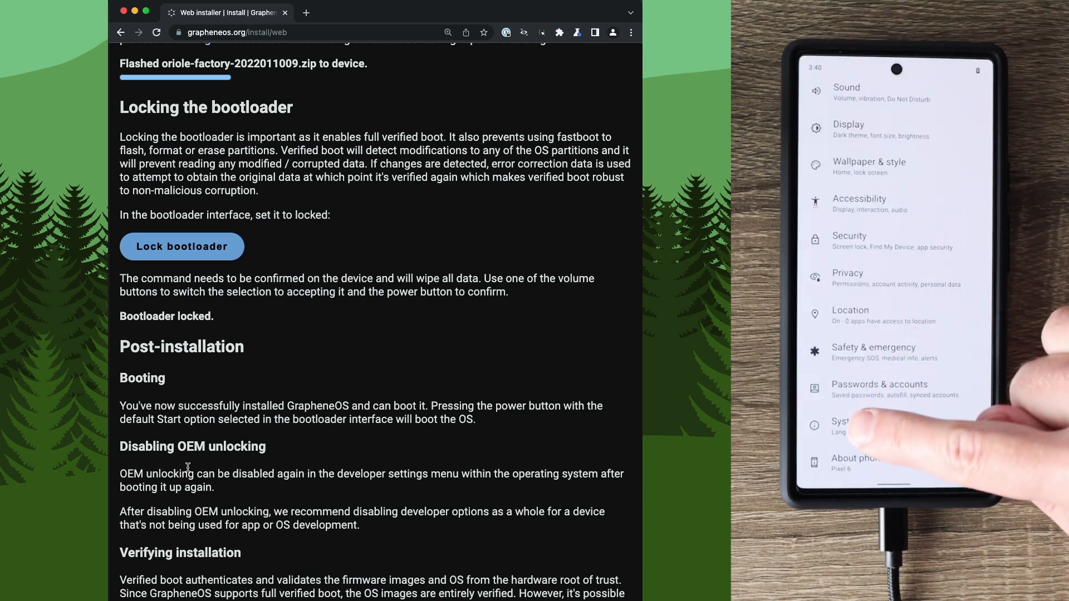
In System > Developer options, confirm OEM unlocking is off and switch off Use developer options
click(845, 424)
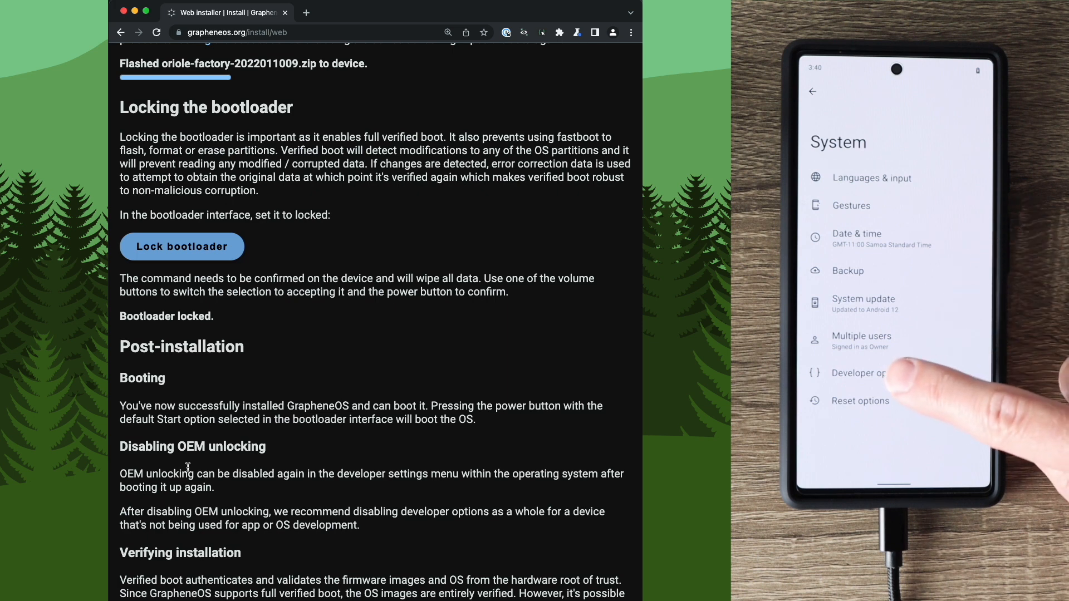
click(860, 373)
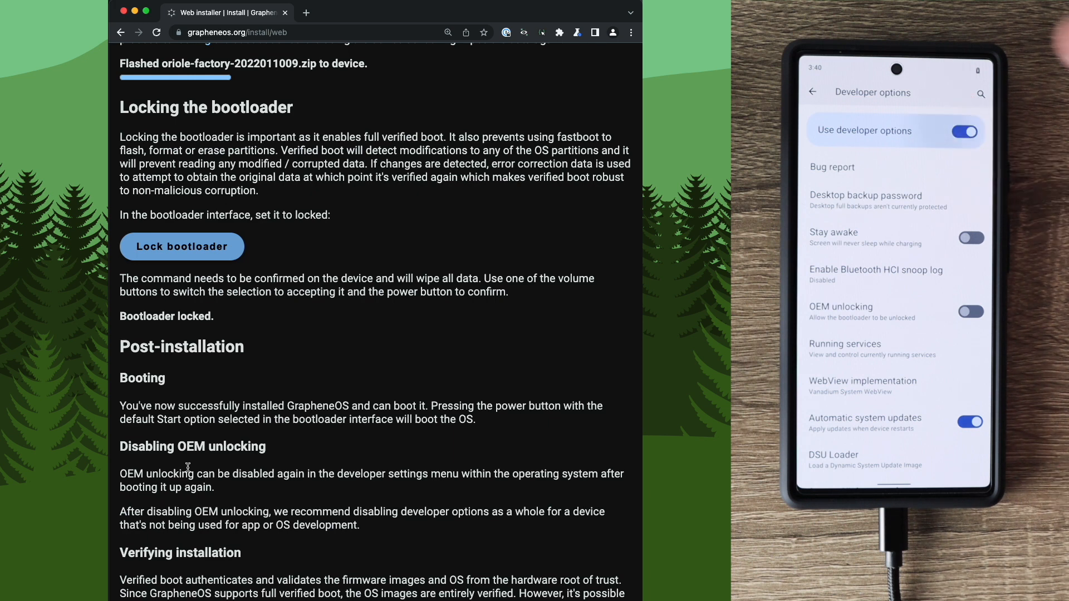
click(963, 131)
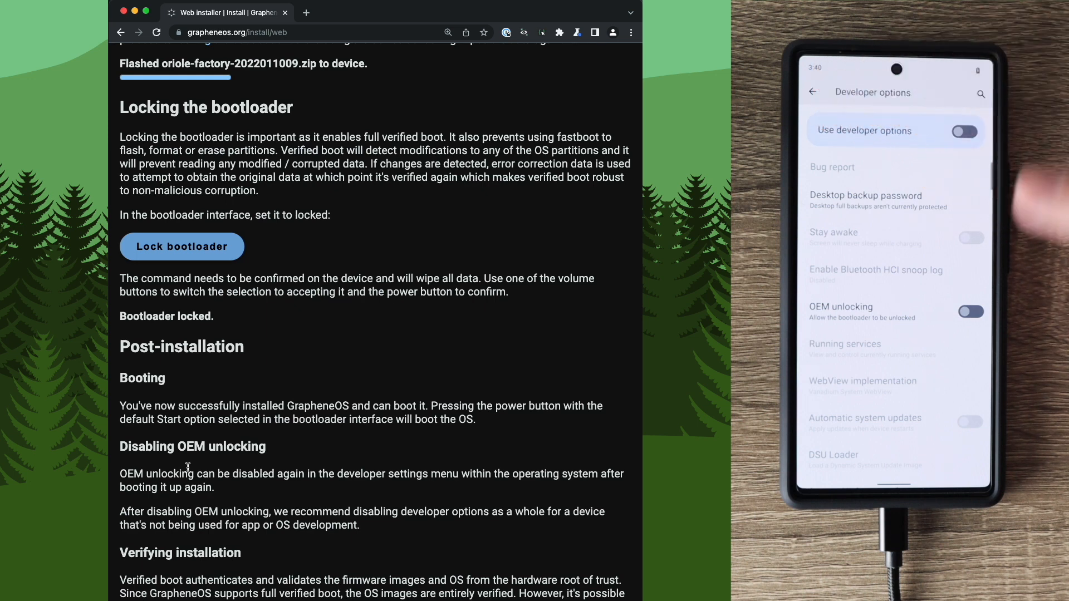